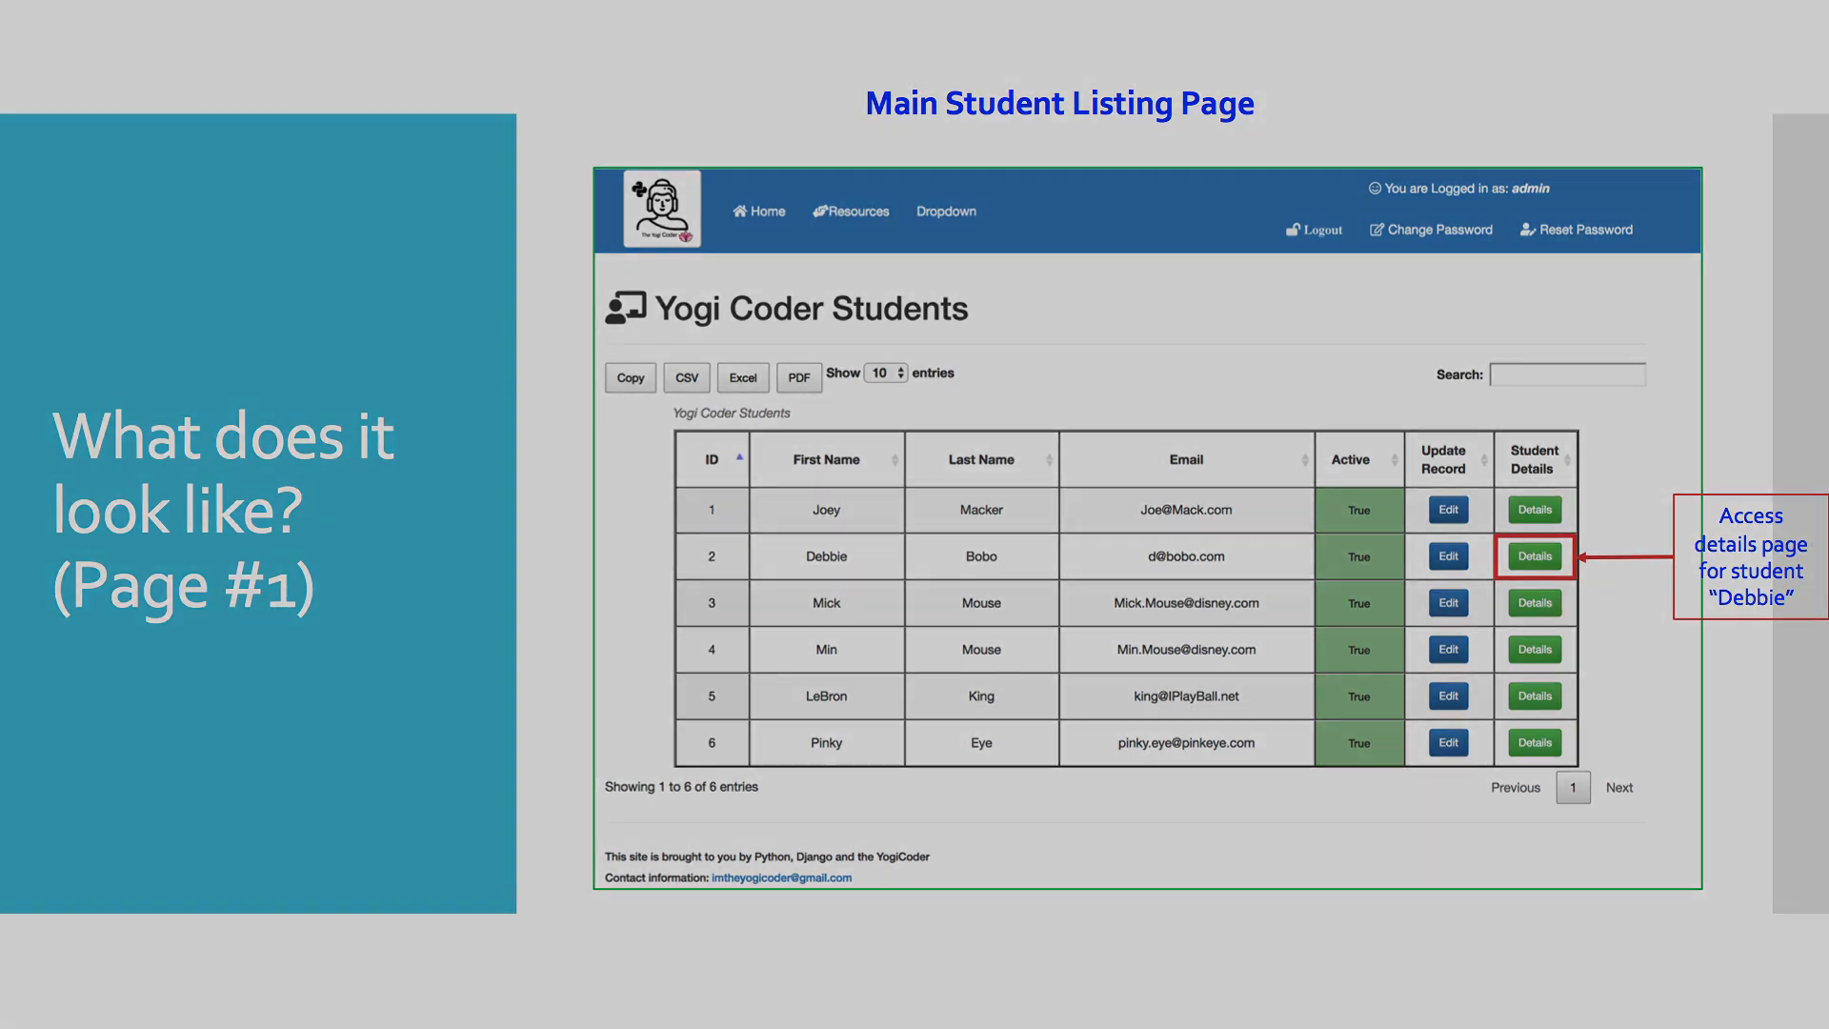
- Show the 'Other Needed Django Files' slide with URL pattern, view and templates
{"action": "left_click", "coordinate": [1534, 556]}
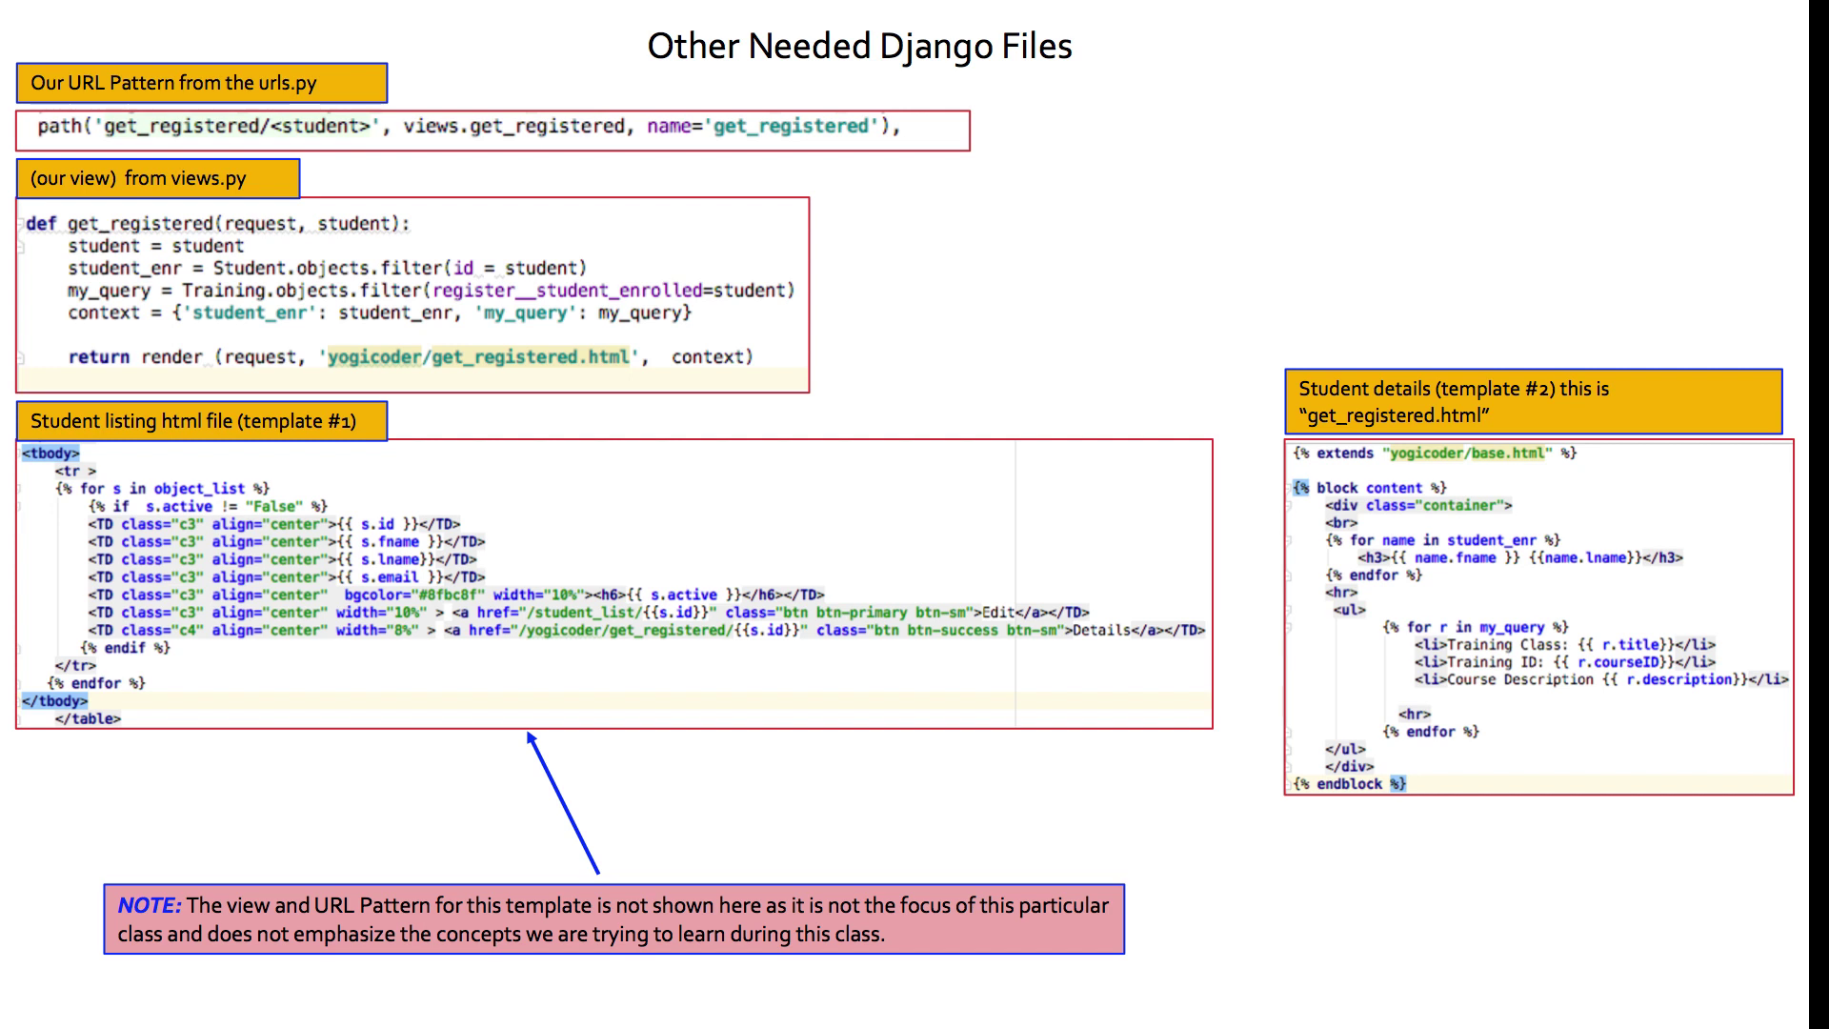
- Reveal the red circle and arrow linking student_enr in the get_registered view and details template
{"action": "left_click", "coordinate": [499, 225]}
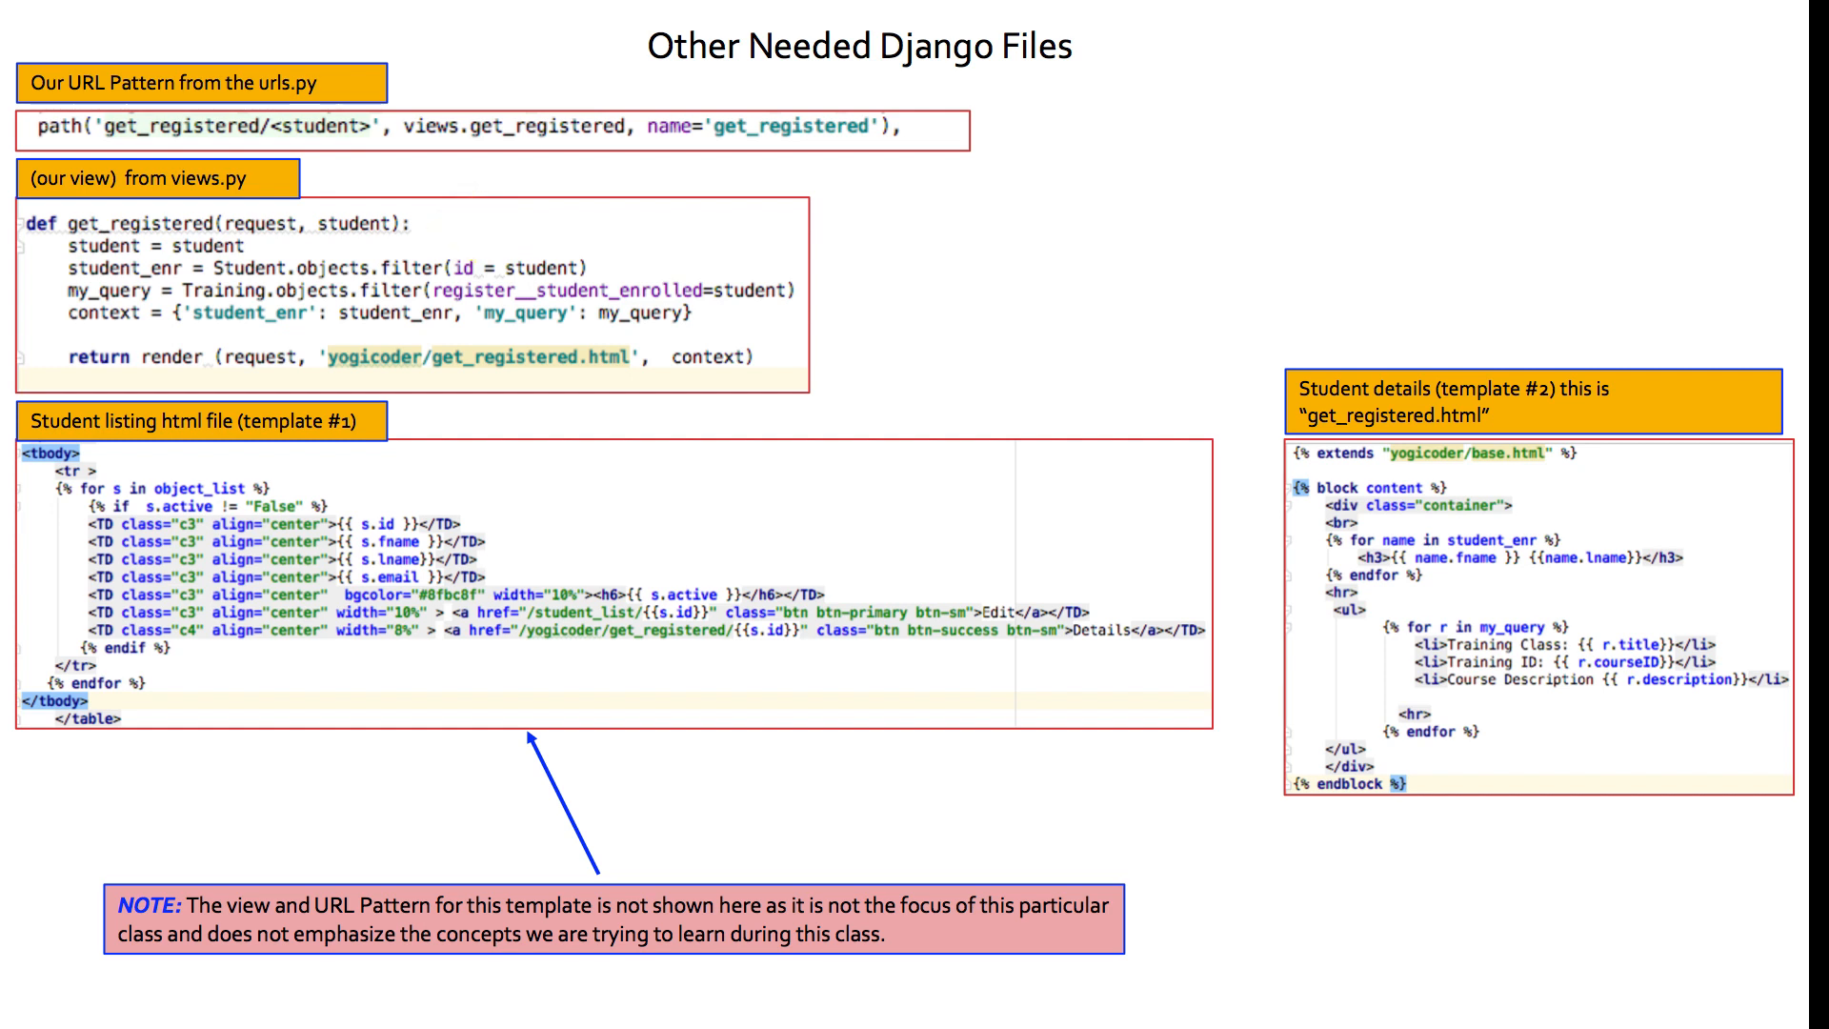
{"action": "double_click", "coordinate": [263, 225]}
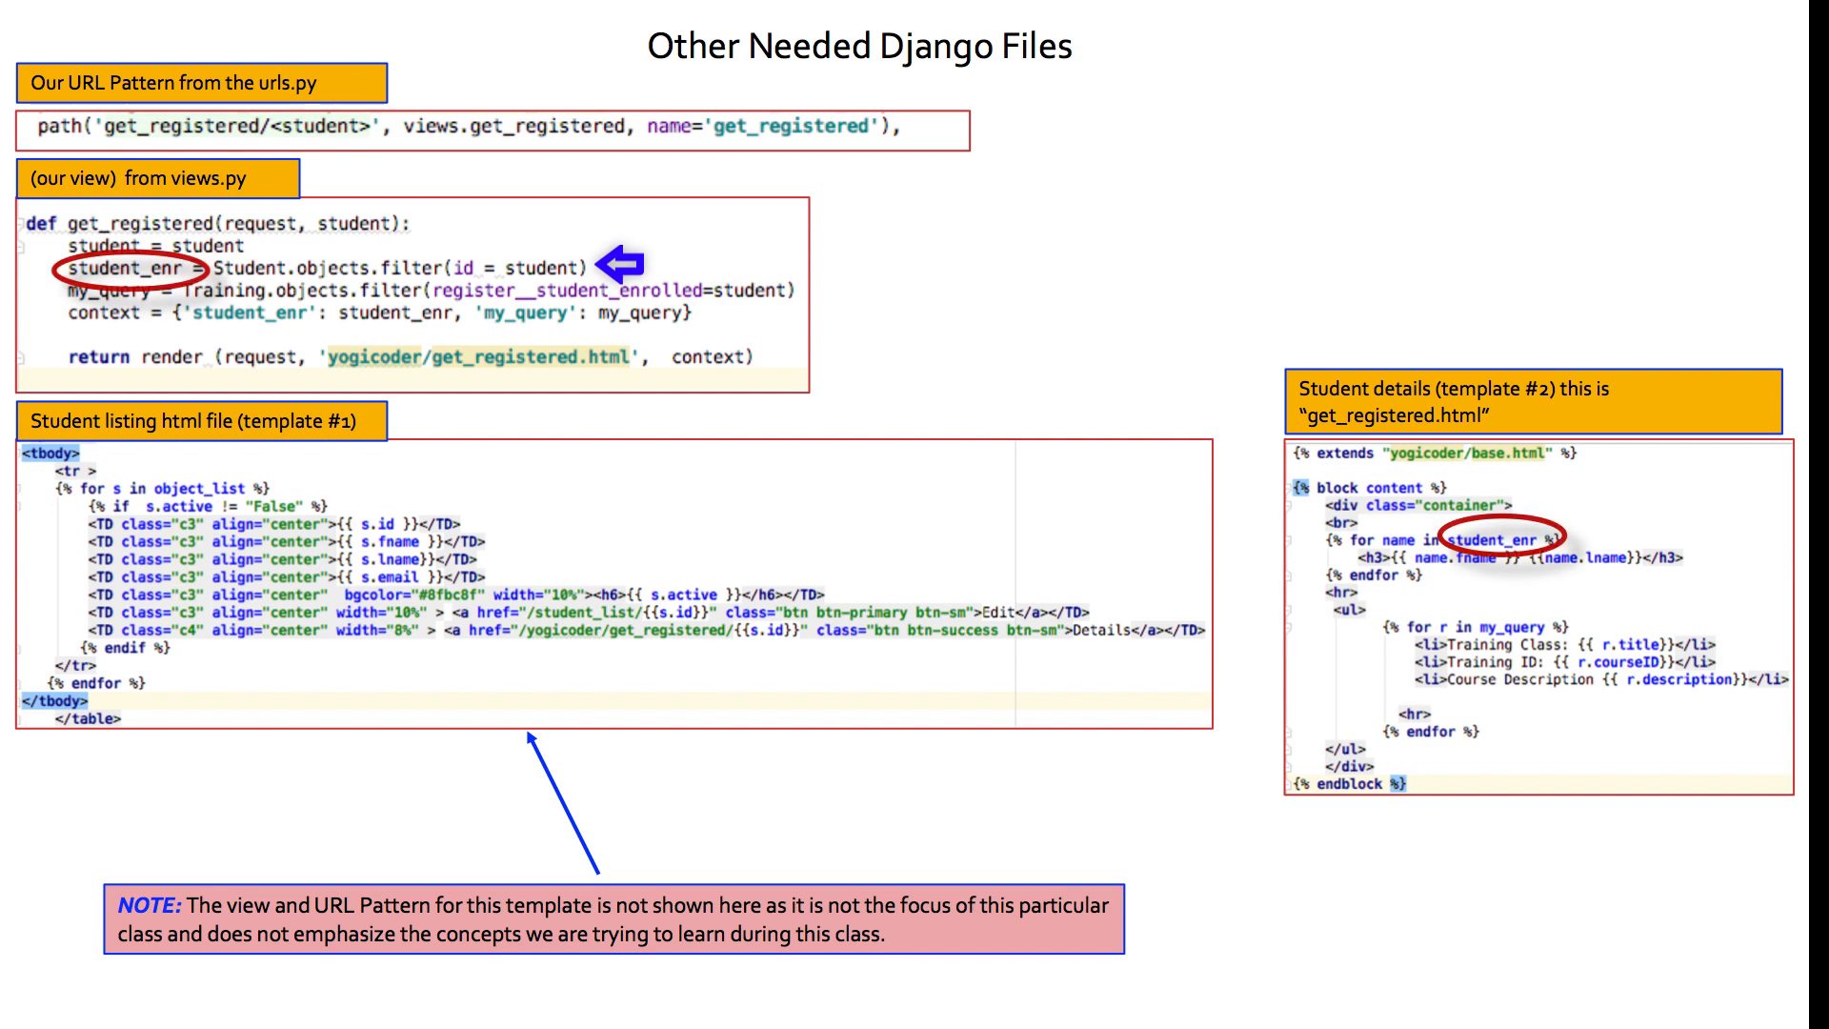
- Reveal the green circle and arrow on register__student_enrolled in the view's my_query line
{"action": "left_click", "coordinate": [1499, 538]}
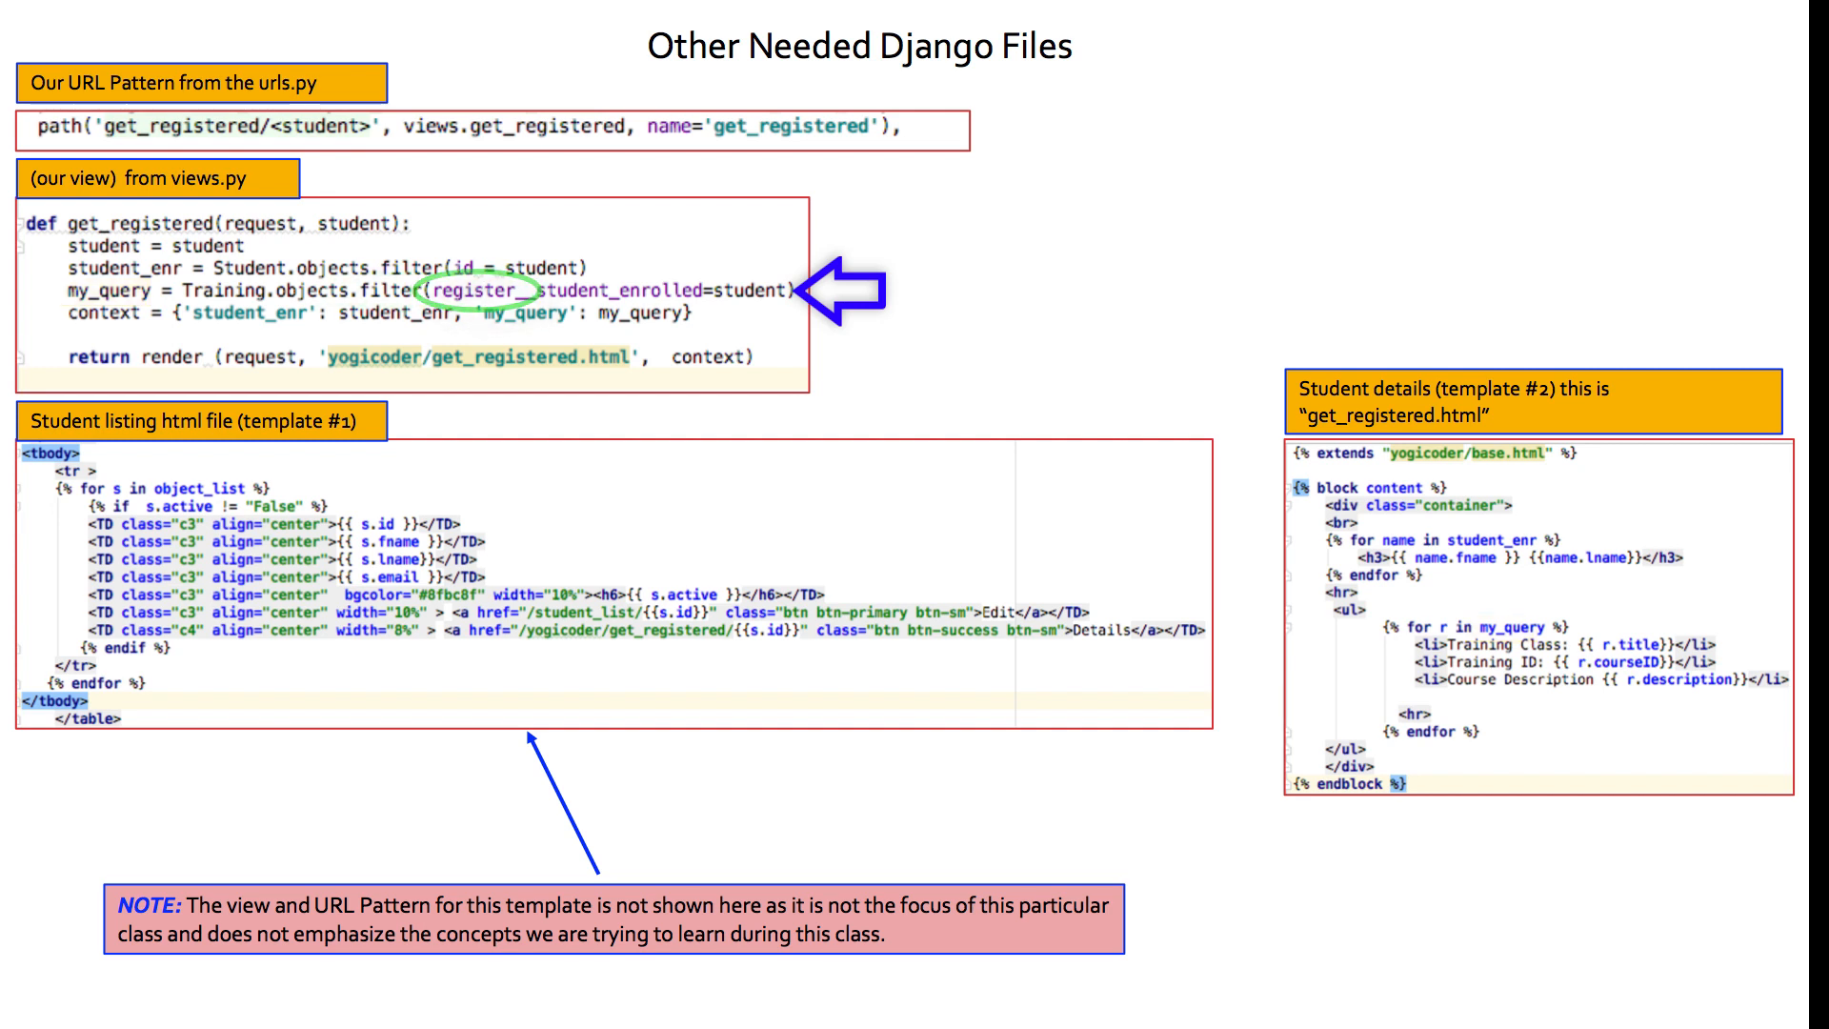
{"action": "left_click_drag", "start_coordinate": [490, 318], "coordinate": [654, 318]}
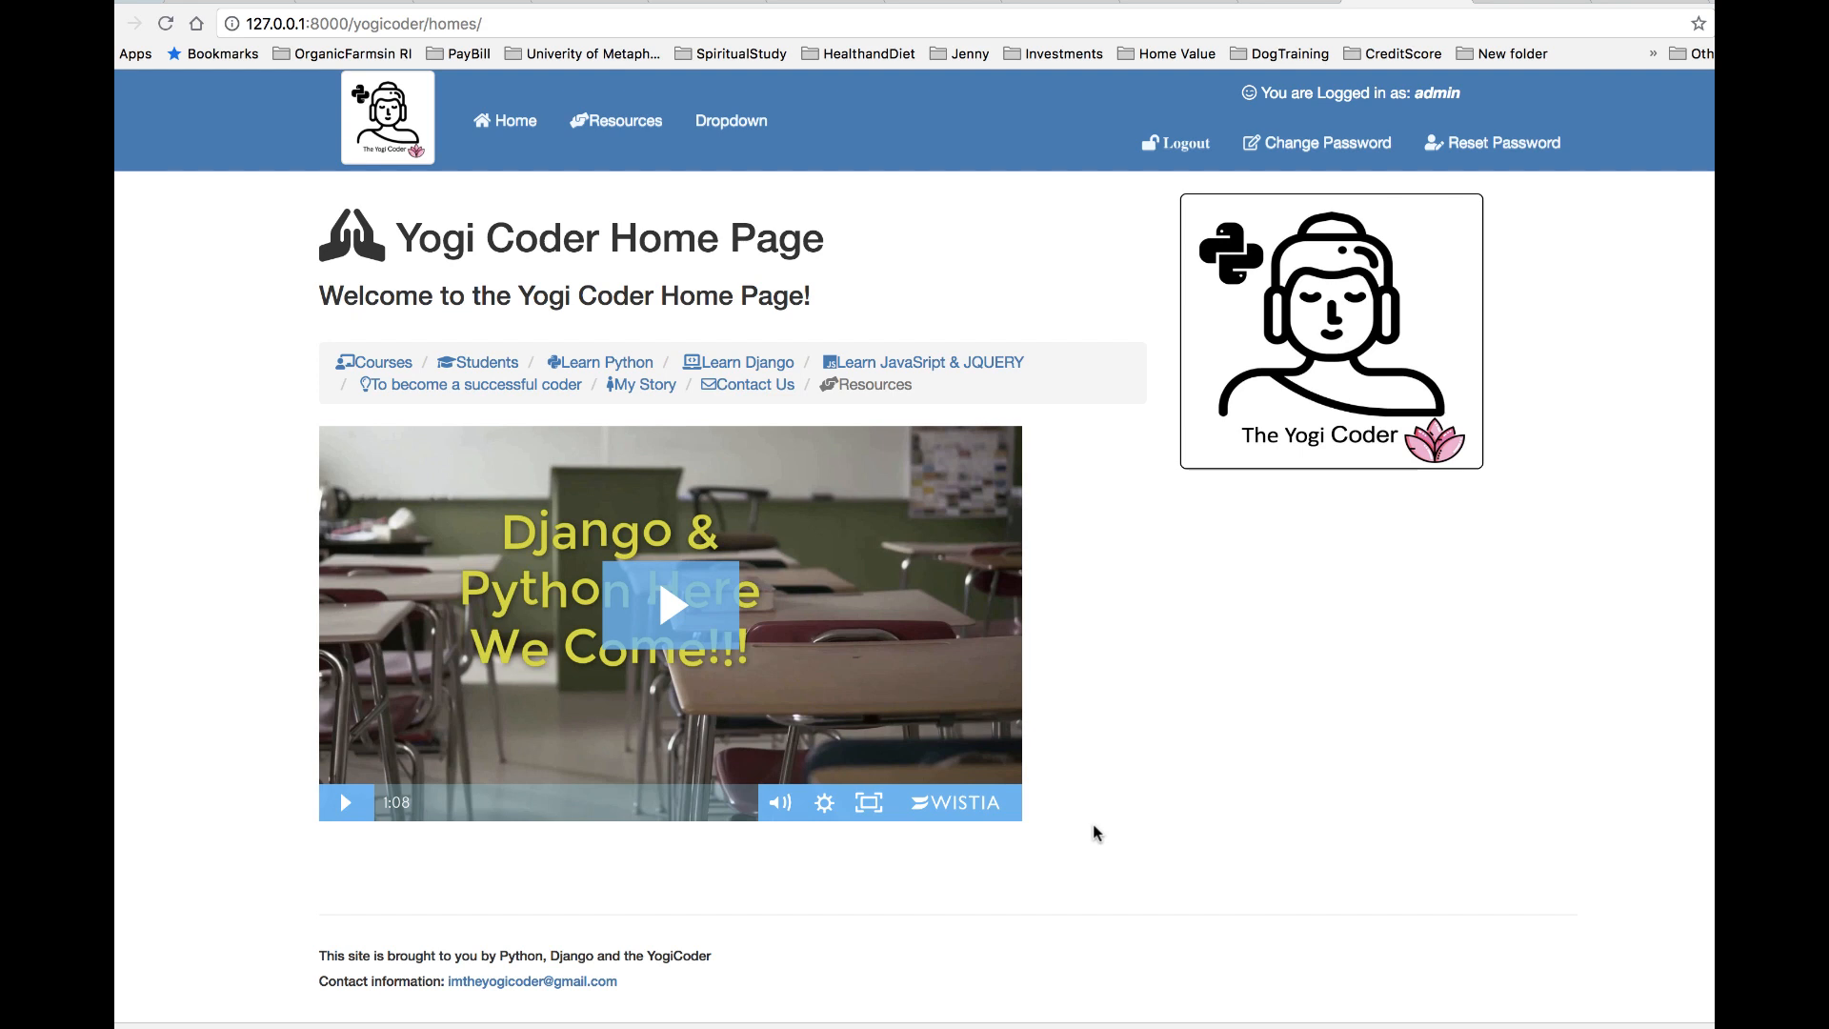
{"action": "mouse_move", "coordinate": [486, 362]}
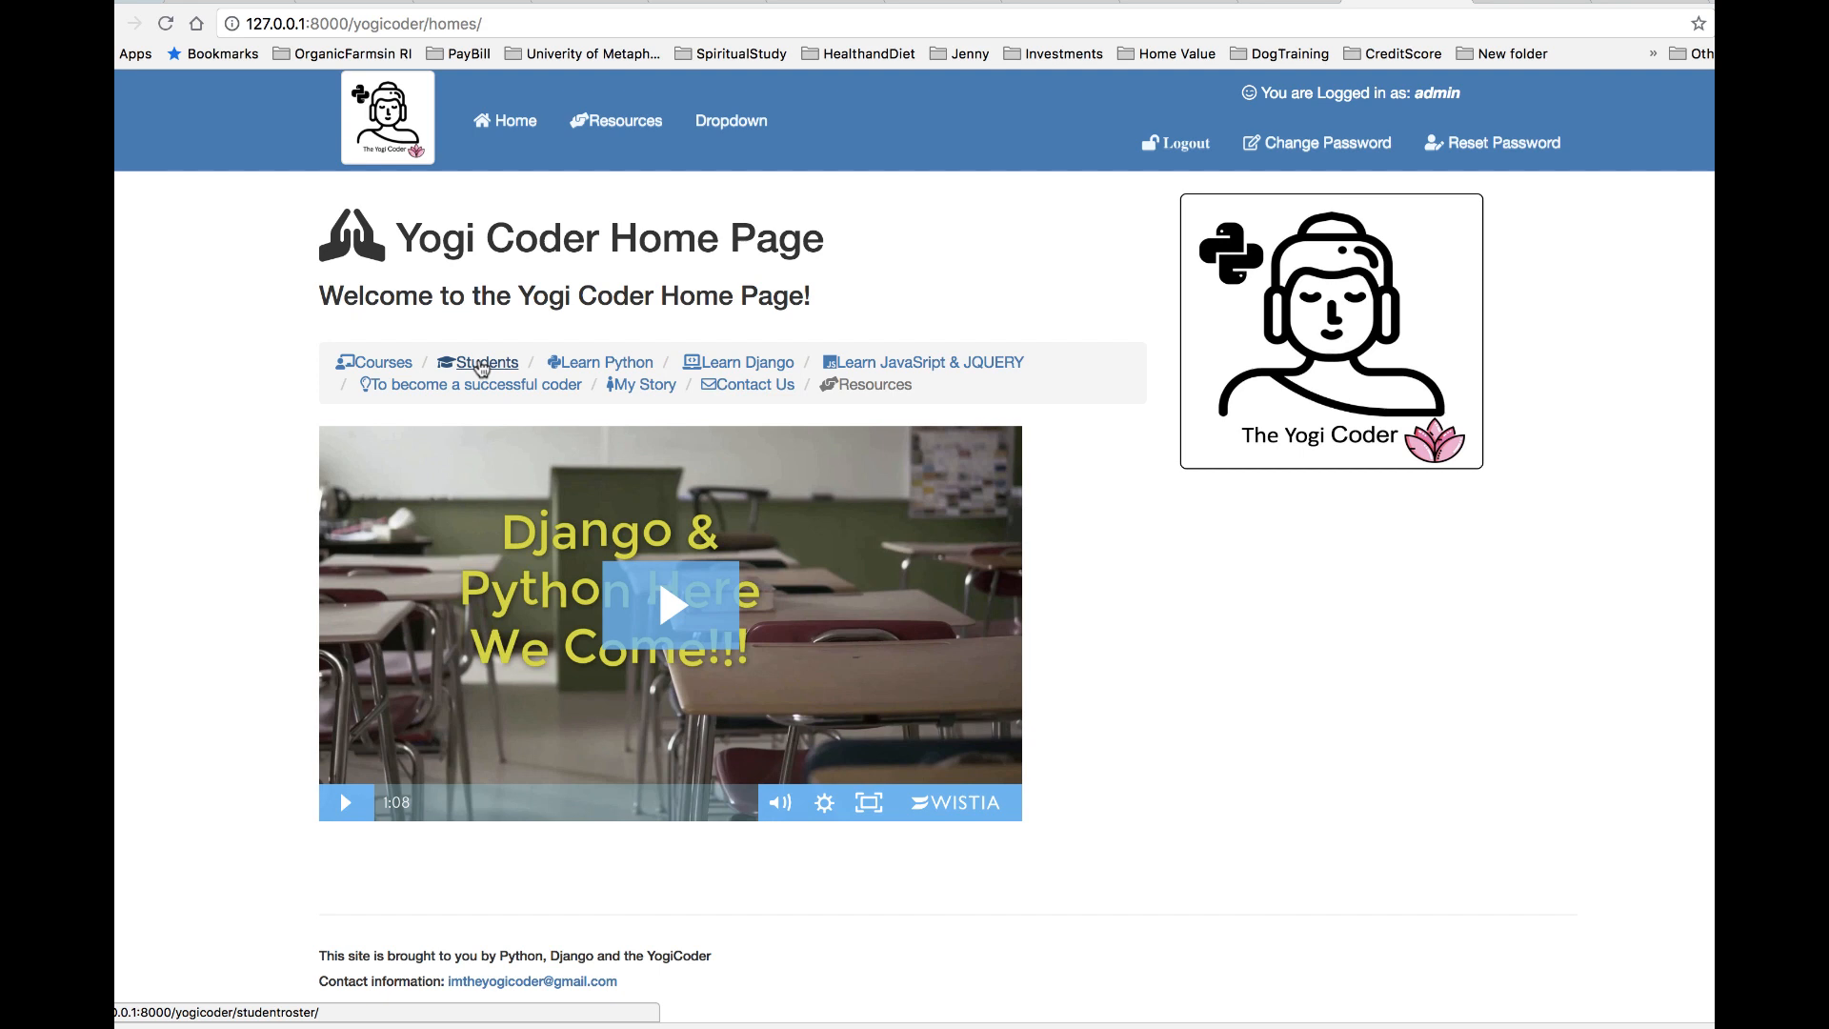
- Show the Yogi Coder student roster page listing six students with Edit and Details actions
{"action": "left_click", "coordinate": [486, 362]}
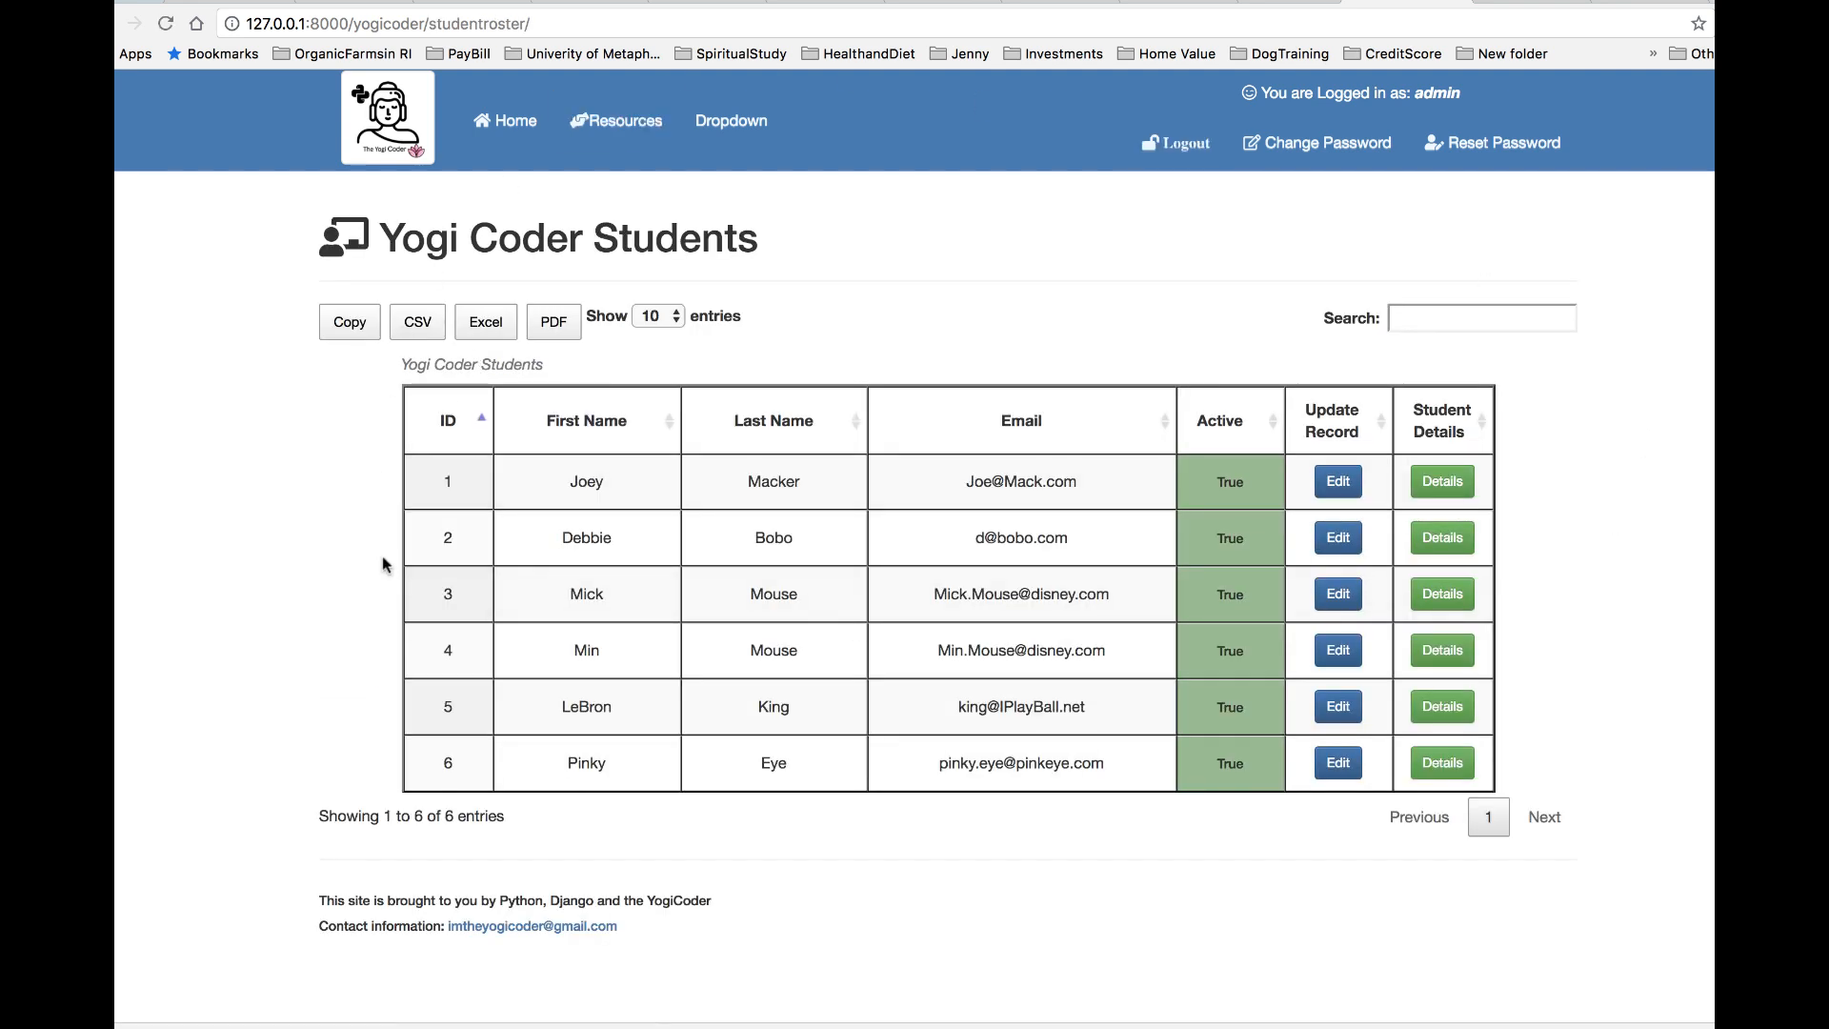
{"action": "mouse_move", "coordinate": [635, 671]}
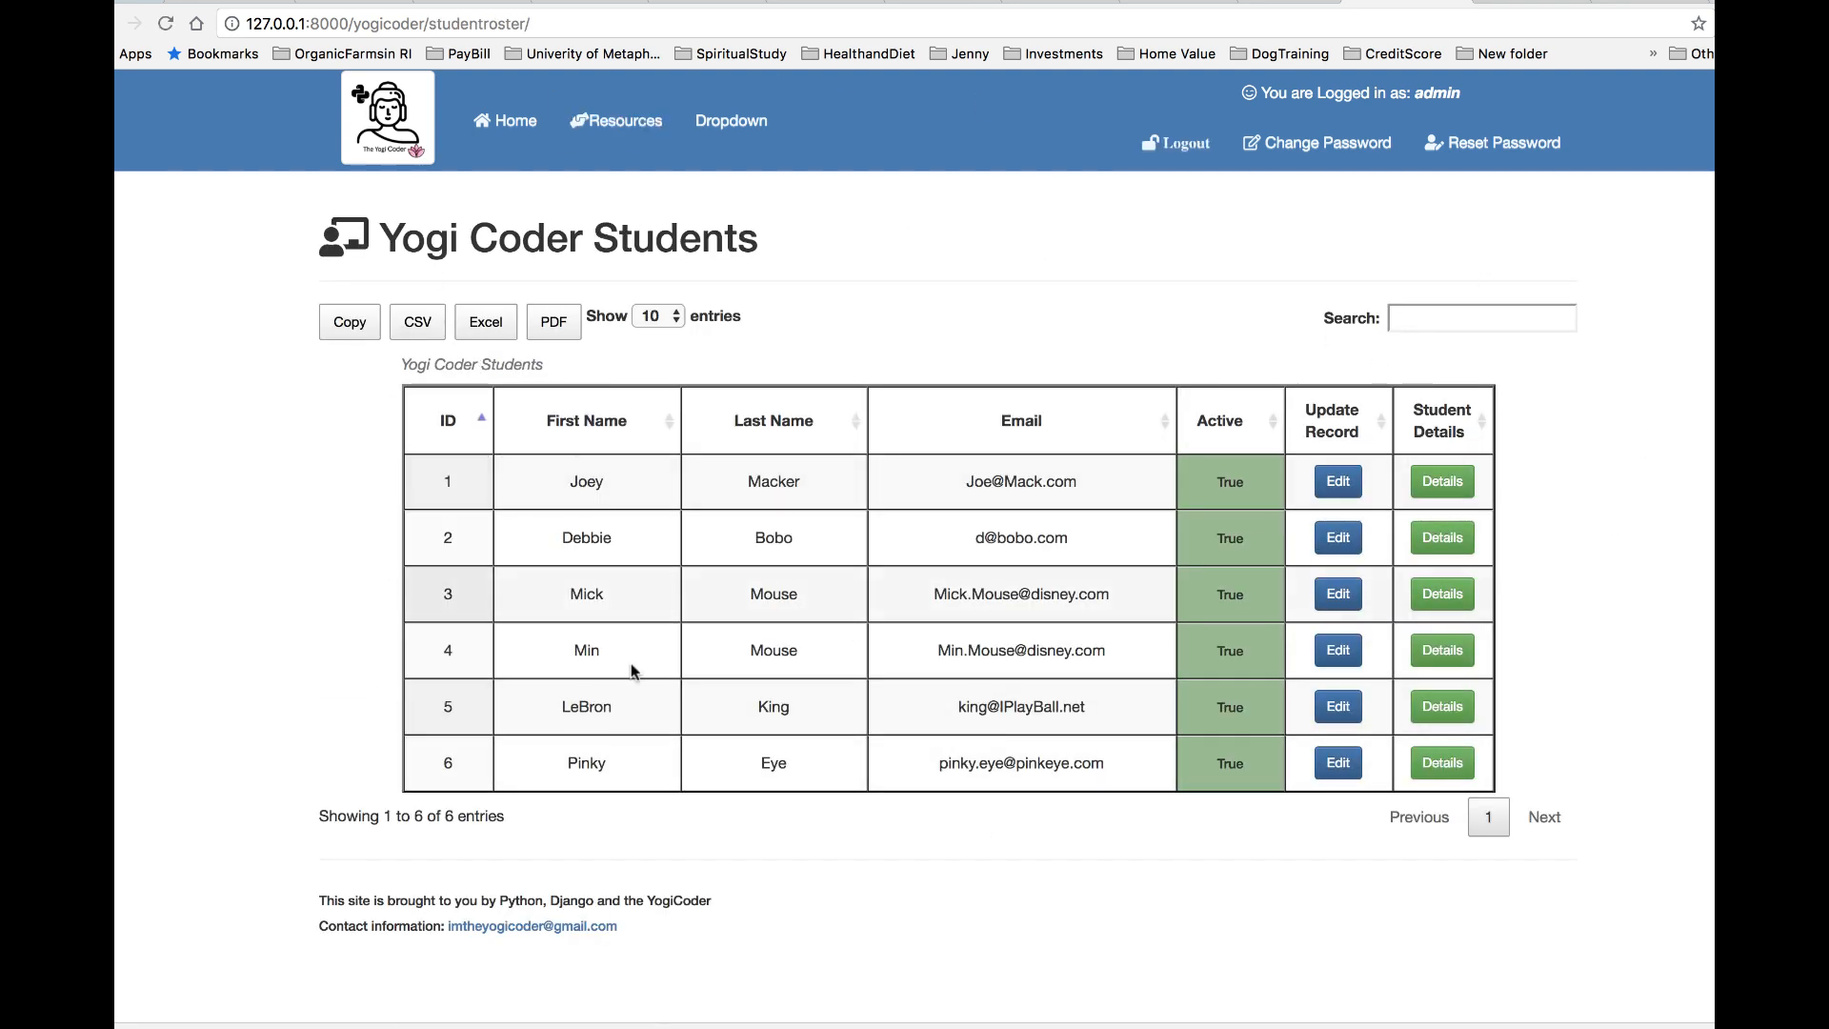
{"action": "mouse_move", "coordinate": [1362, 87]}
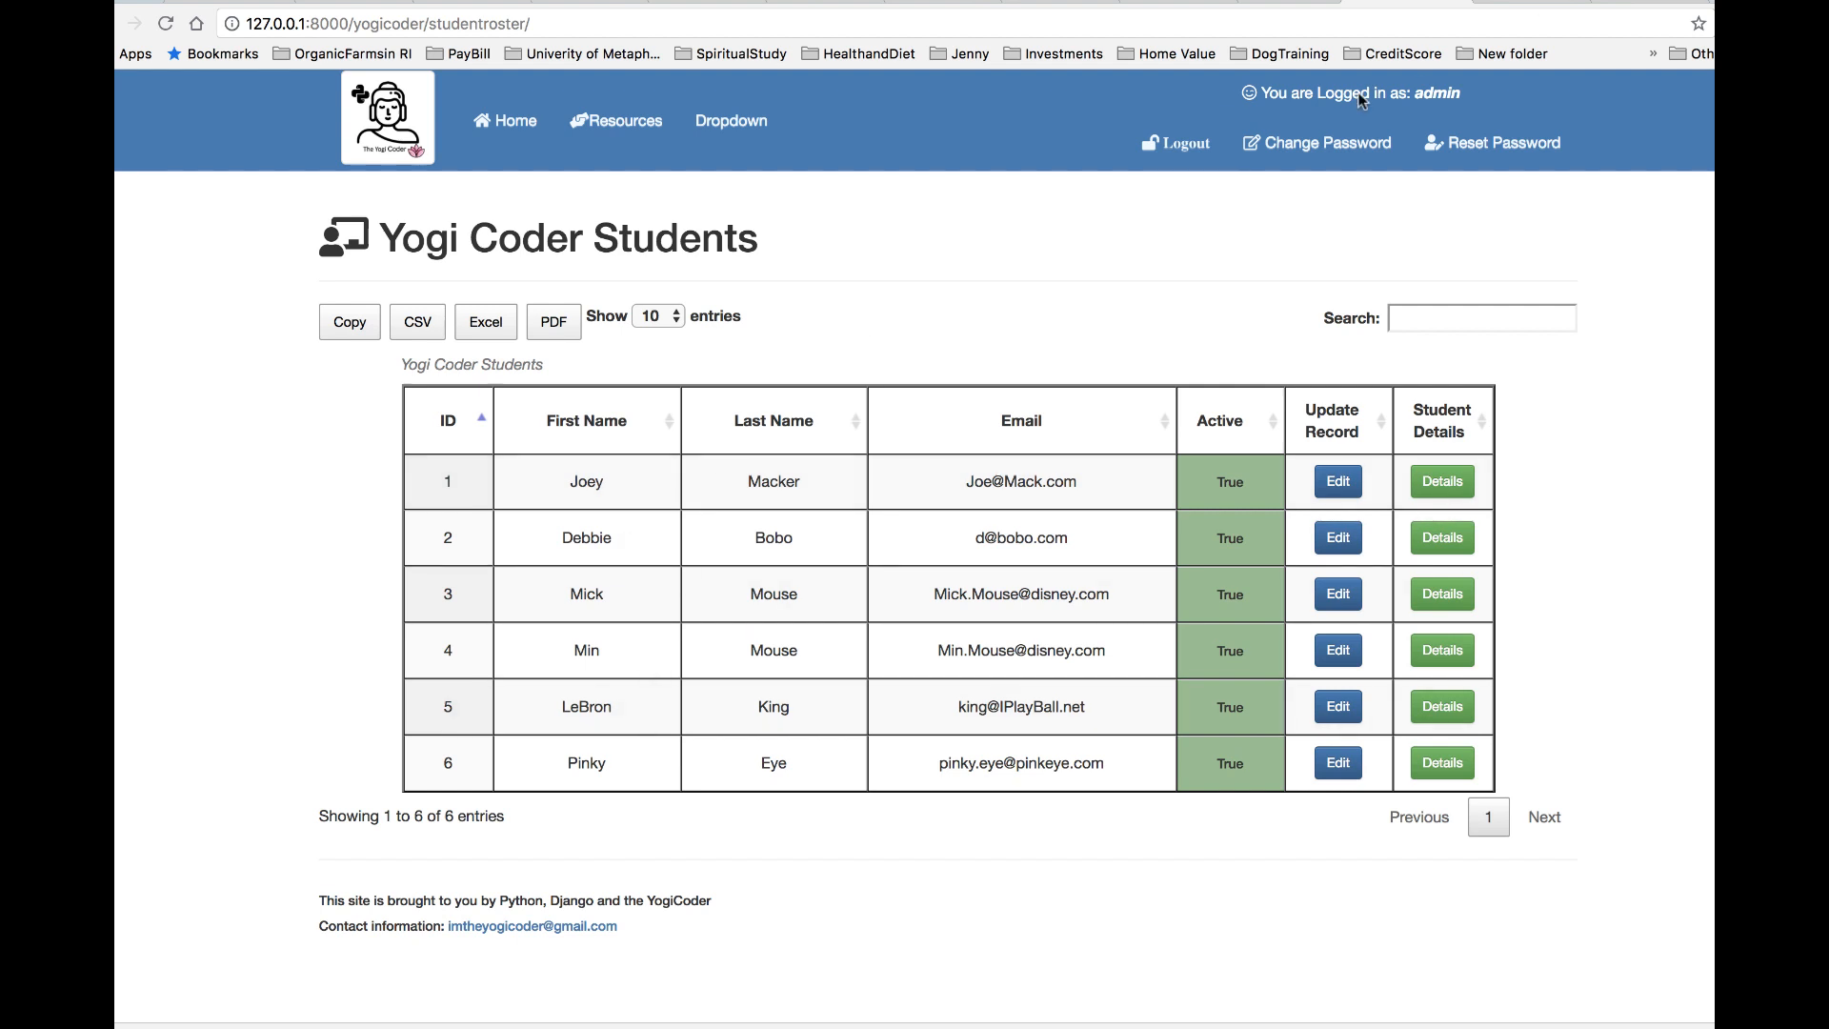
{"action": "mouse_move", "coordinate": [1391, 97]}
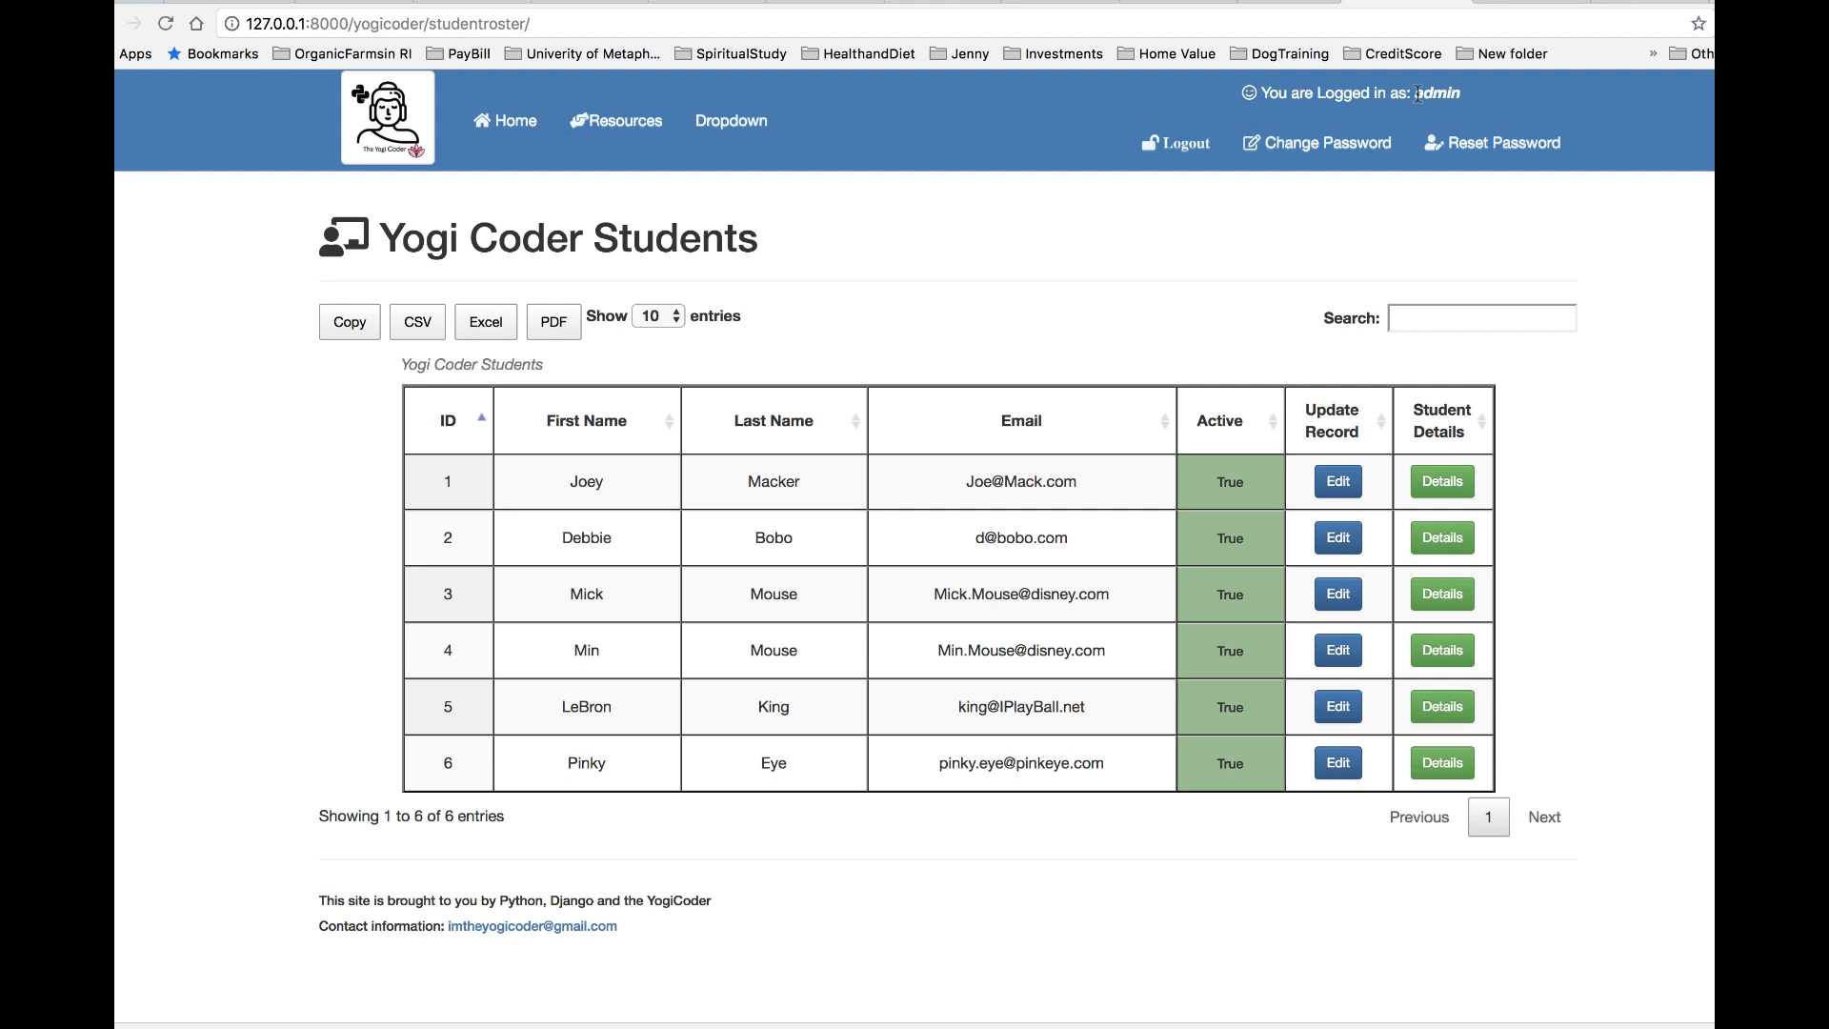
{"action": "mouse_move", "coordinate": [1300, 130]}
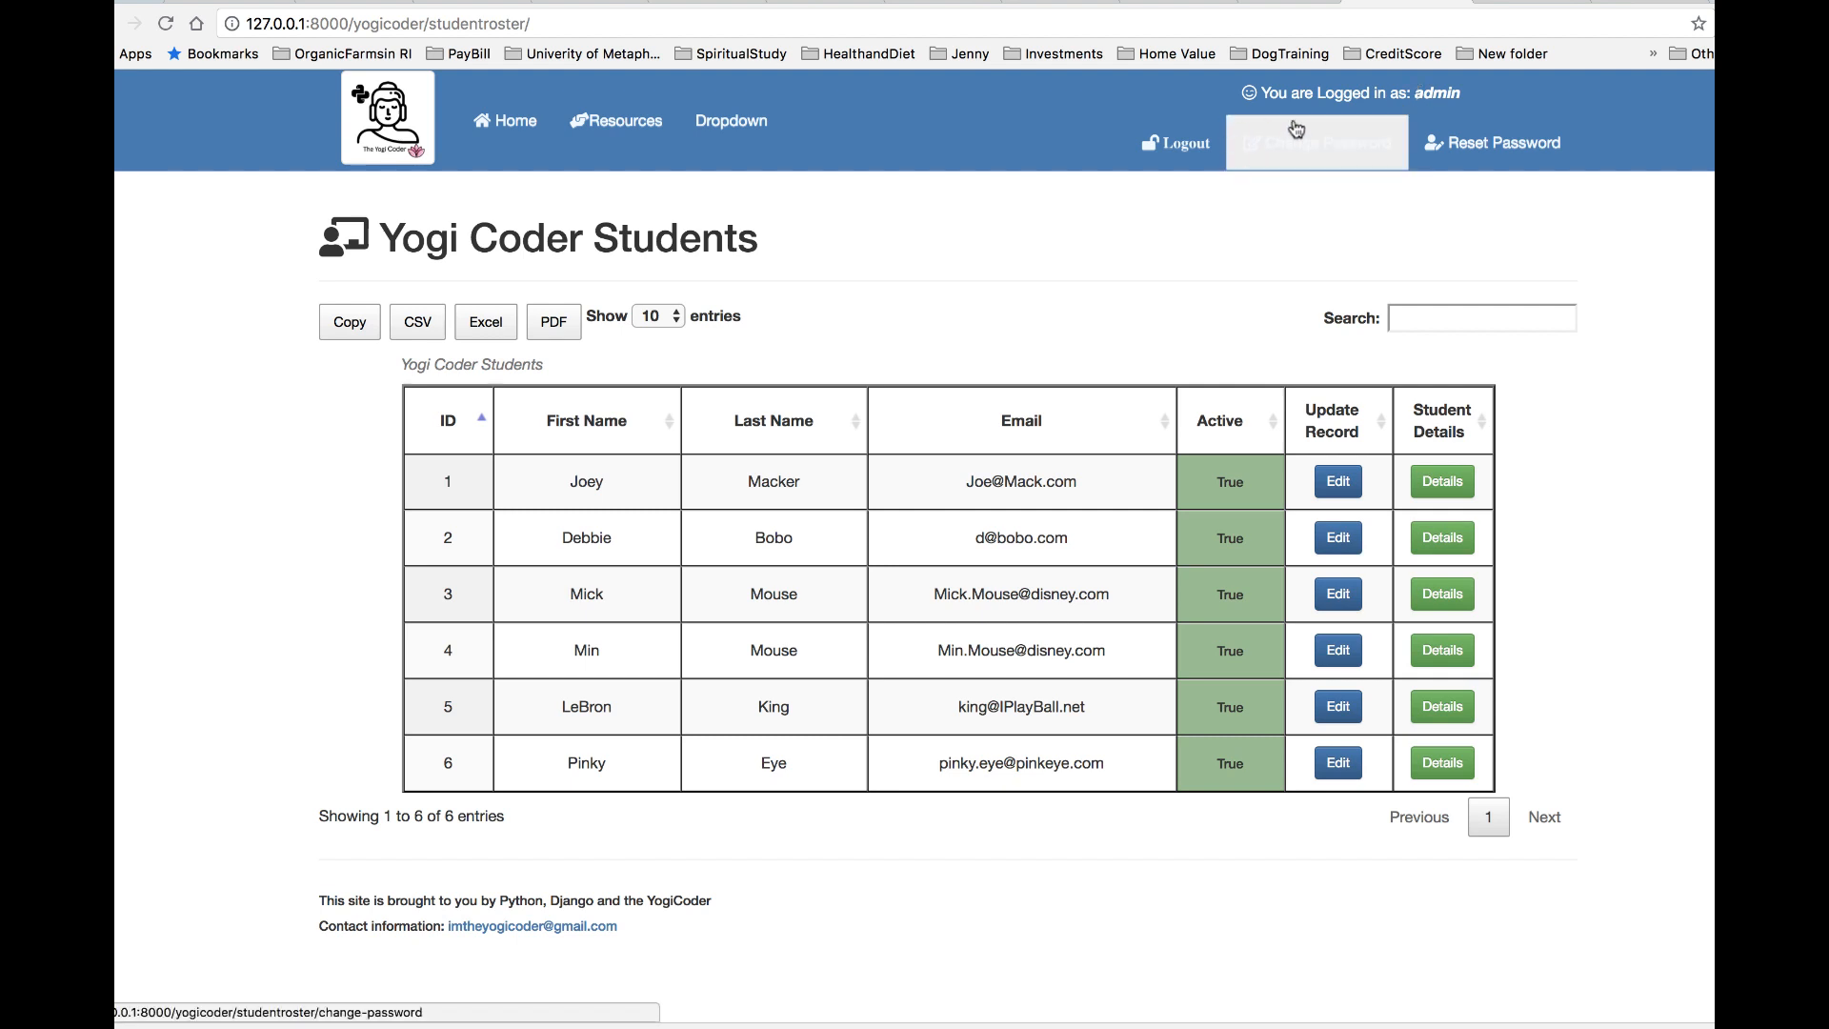
{"action": "mouse_move", "coordinate": [1376, 80]}
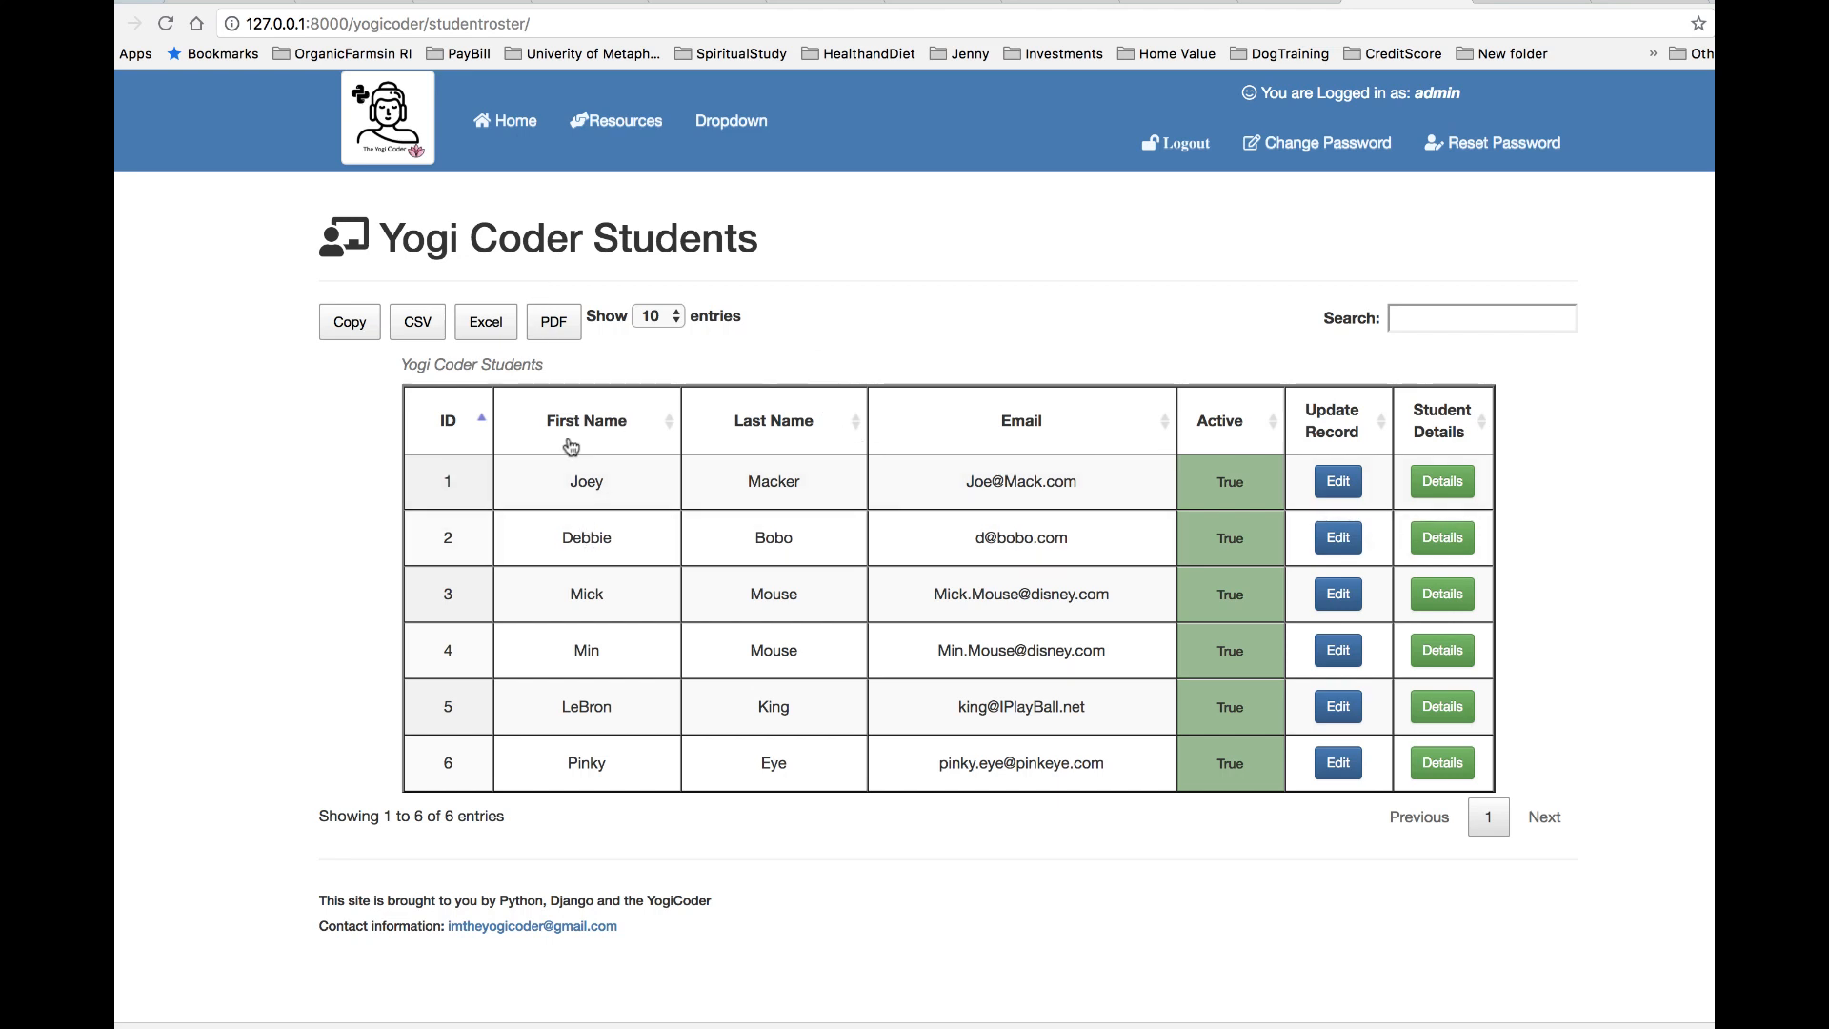
{"action": "mouse_move", "coordinate": [1509, 473]}
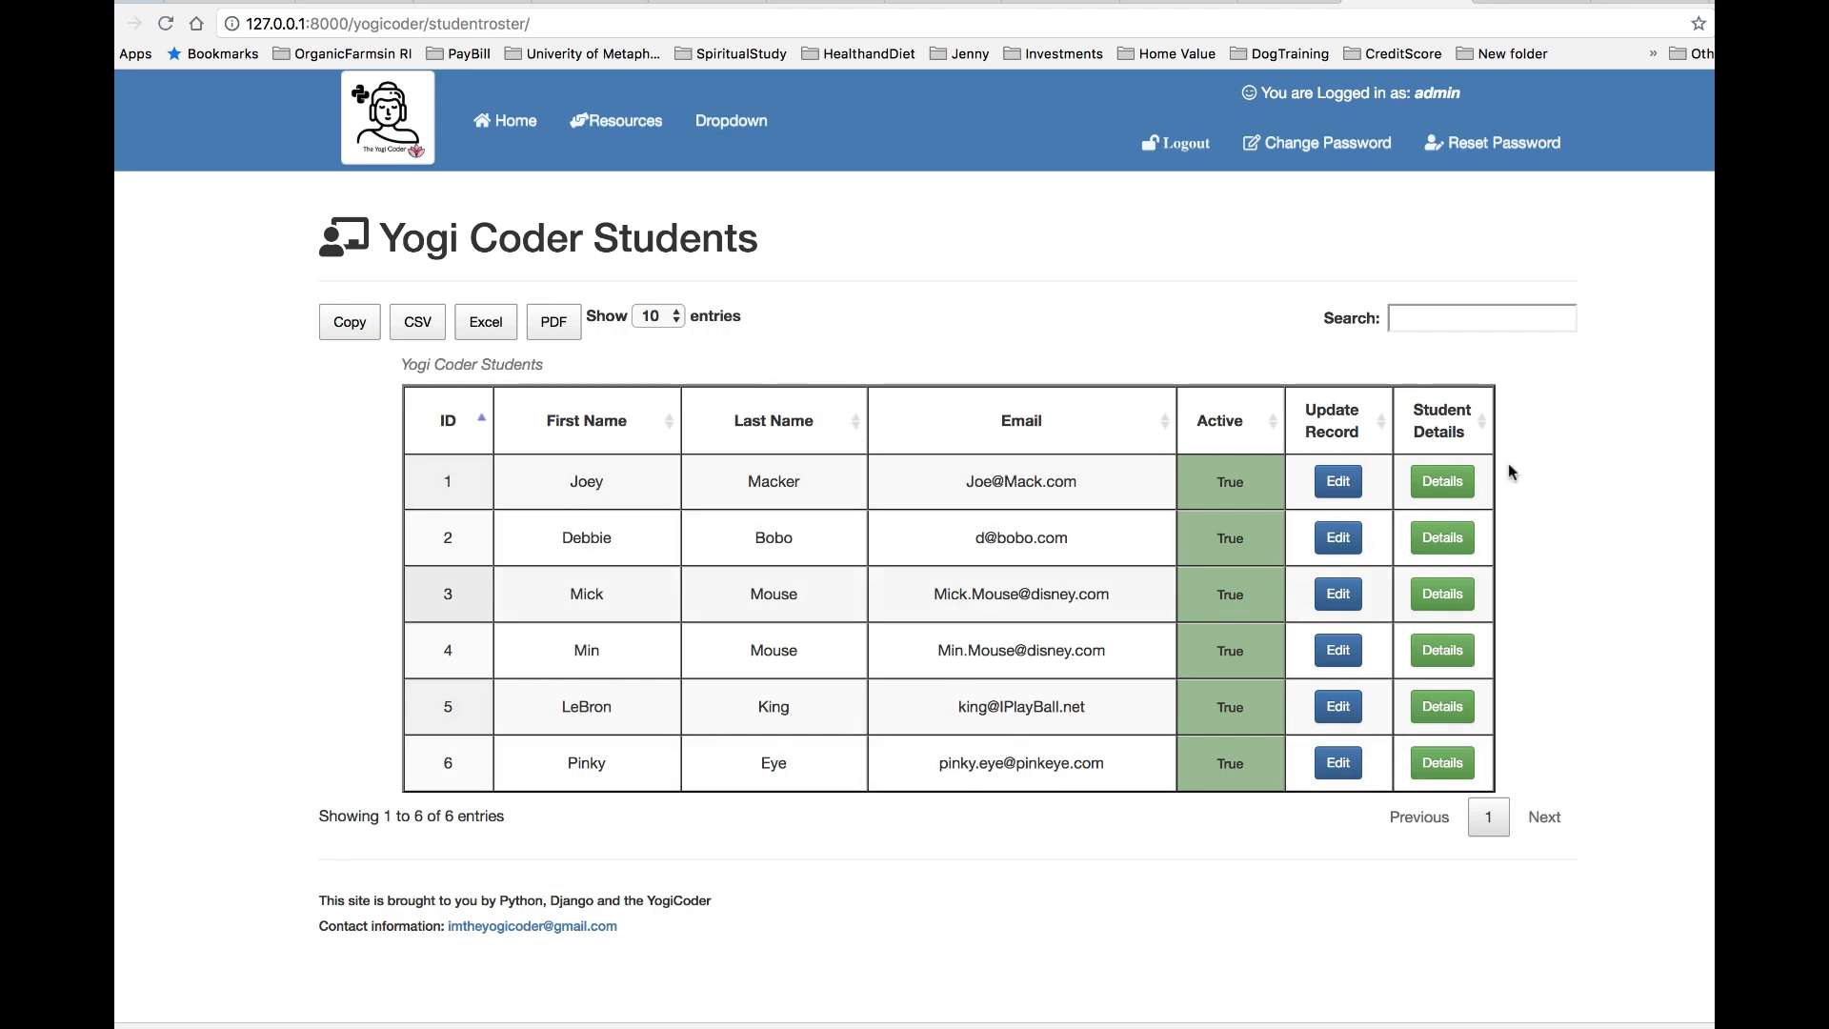
{"action": "mouse_move", "coordinate": [1448, 571]}
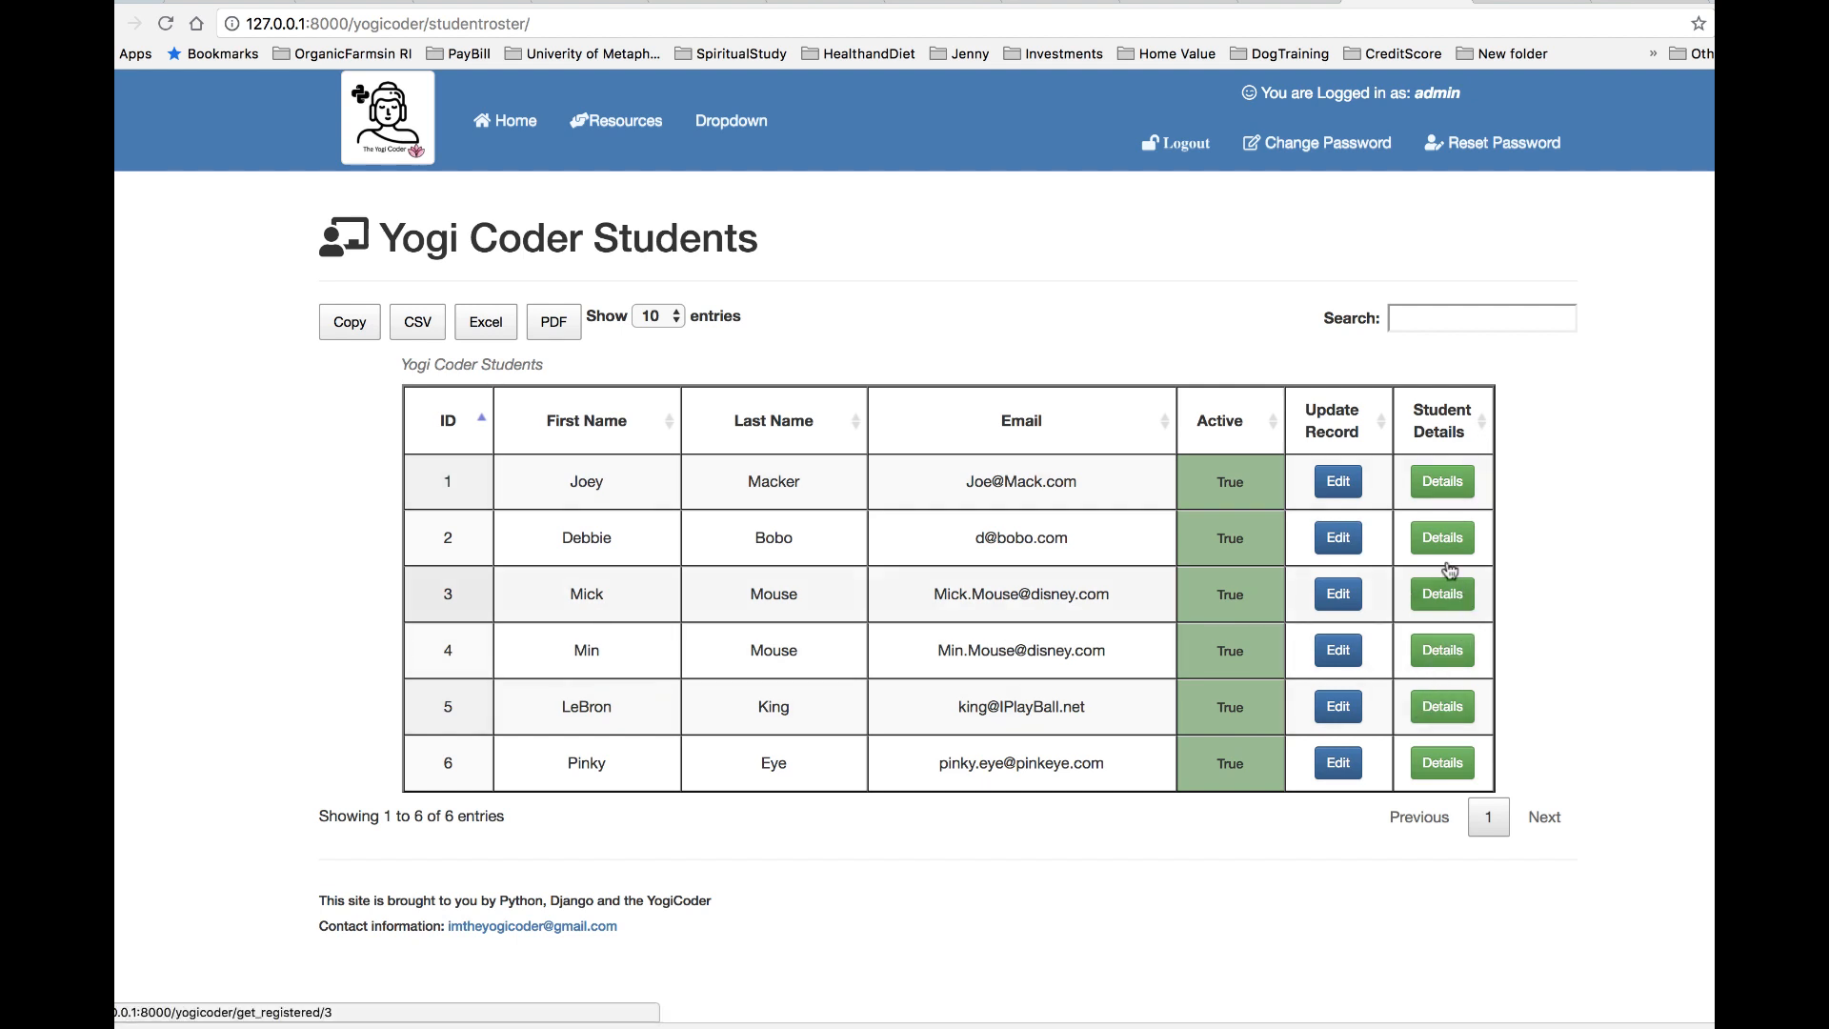
{"action": "left_click", "coordinate": [1441, 538]}
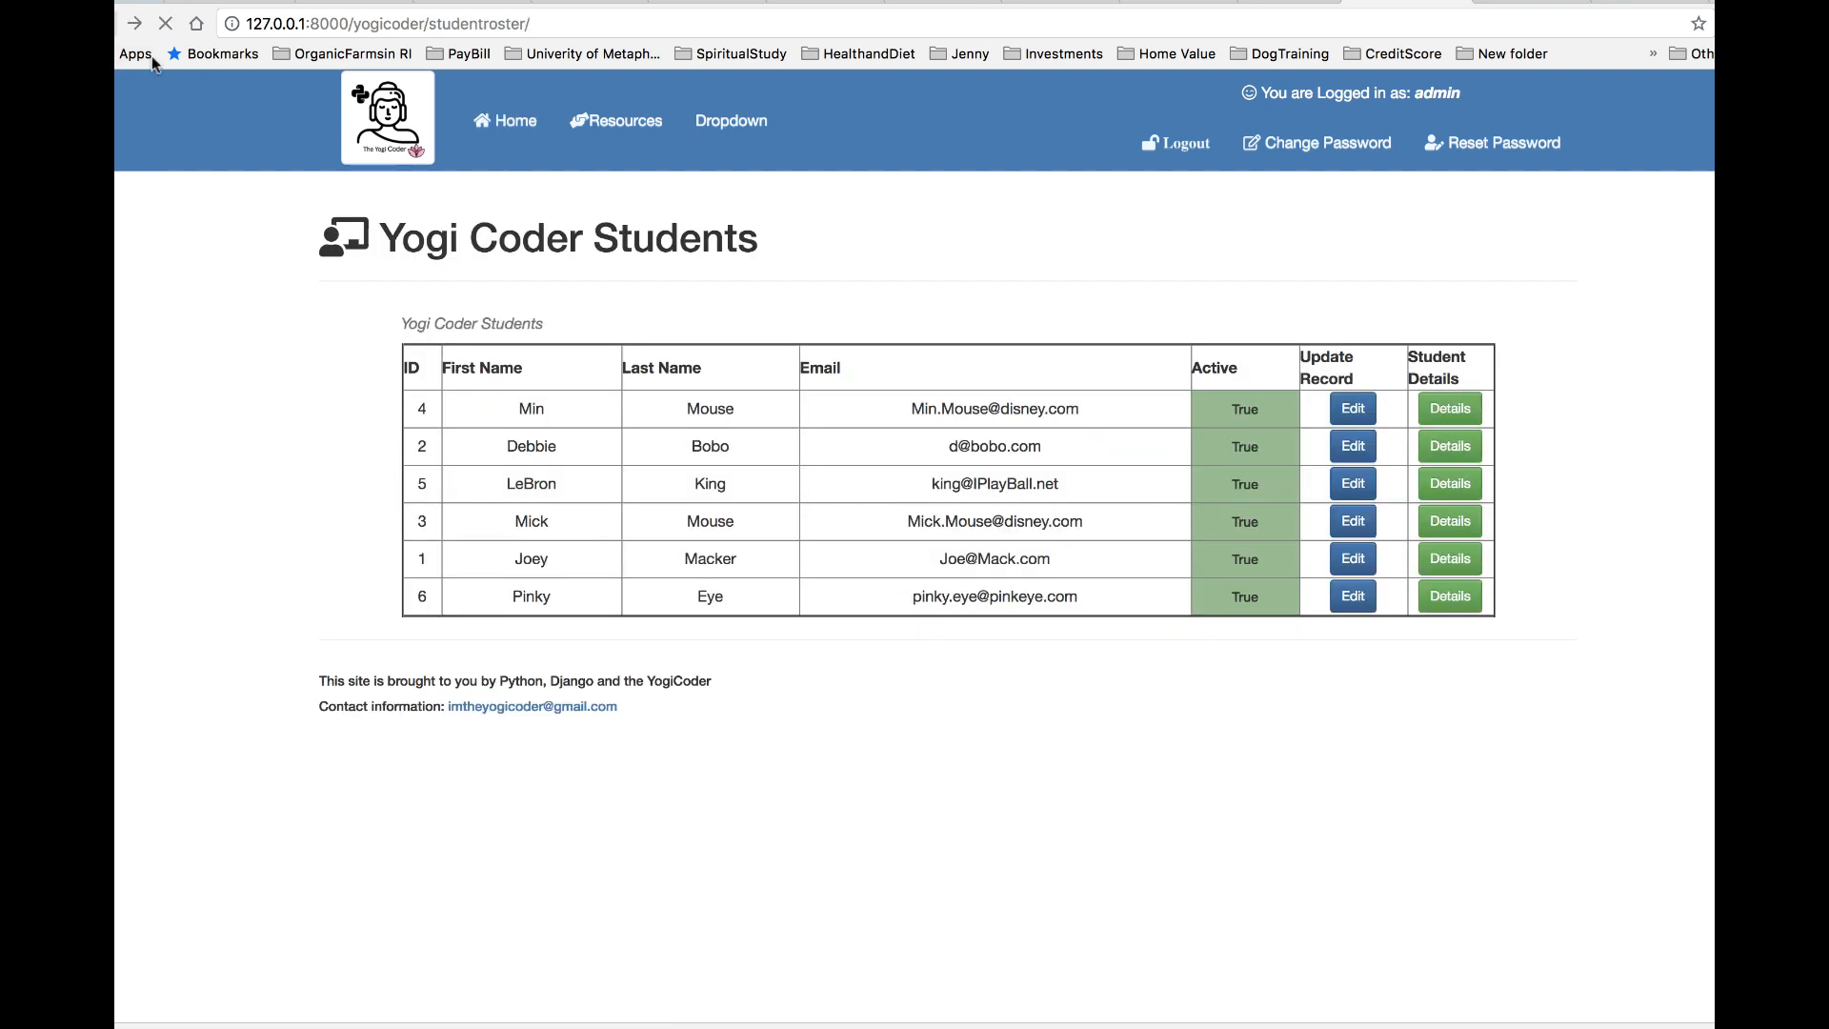
{"action": "left_click", "coordinate": [1448, 520]}
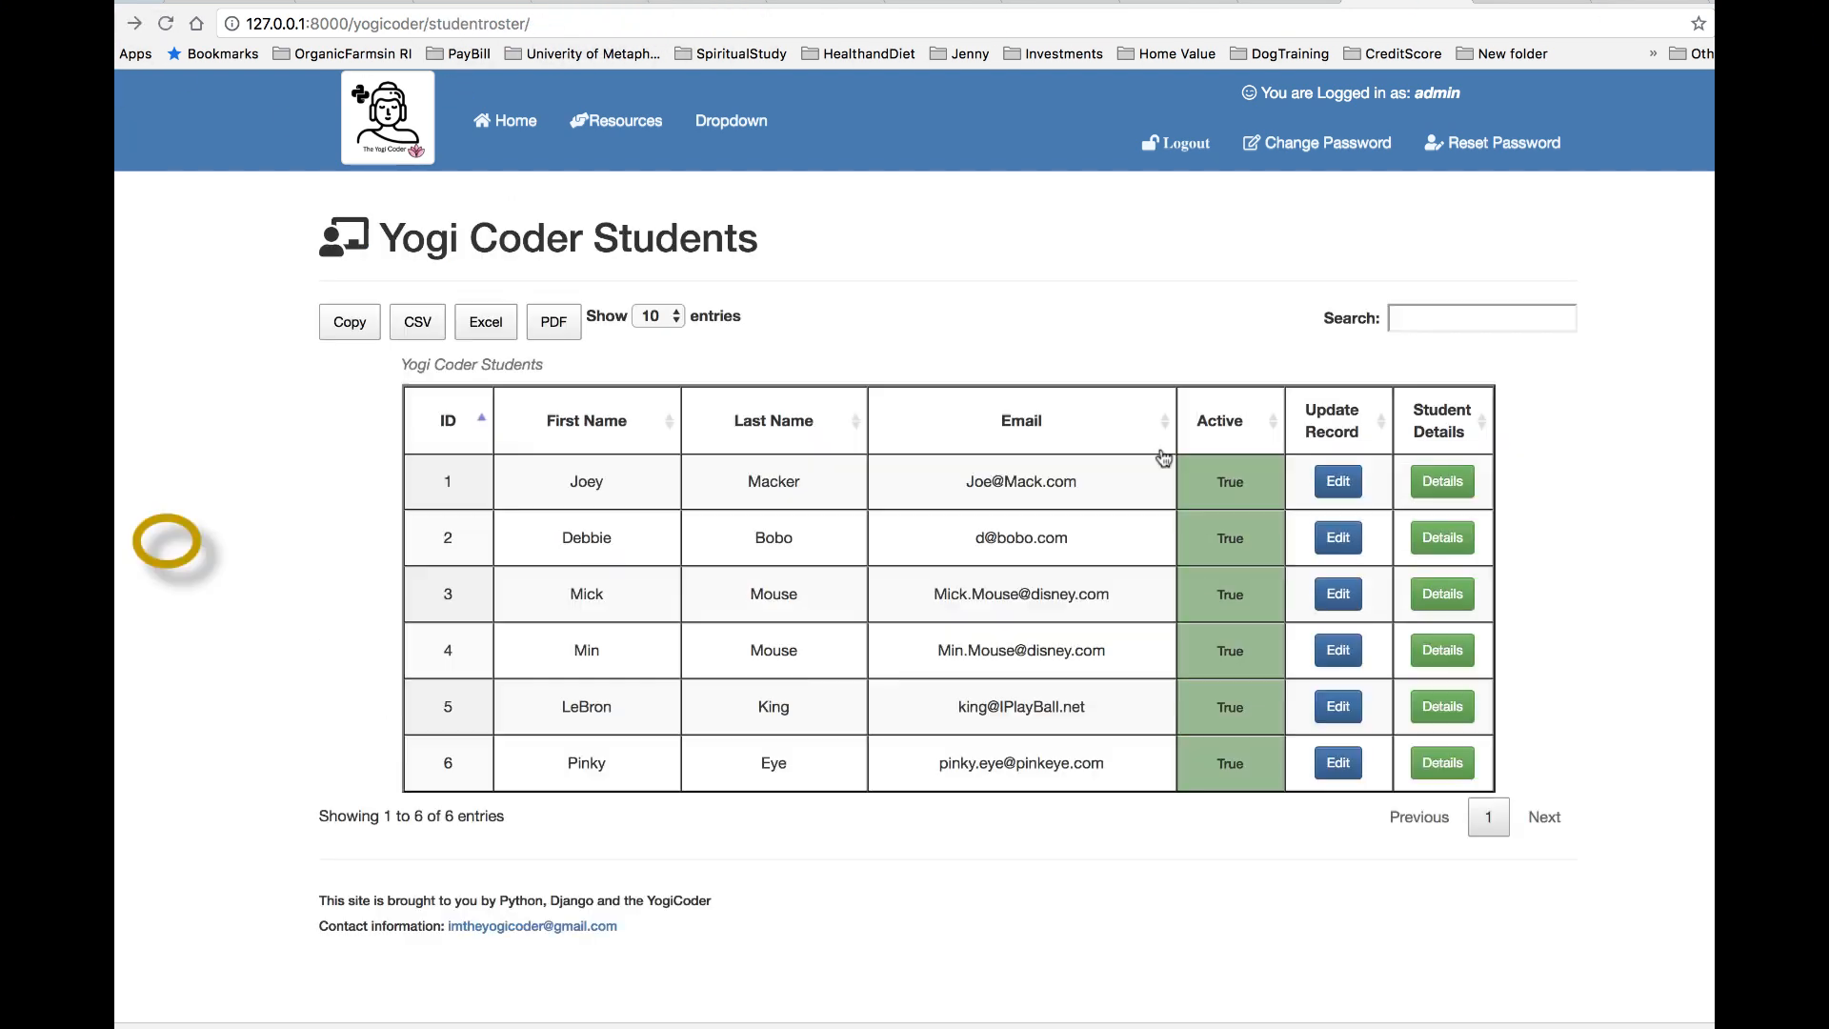
{"action": "left_click", "coordinate": [1440, 537]}
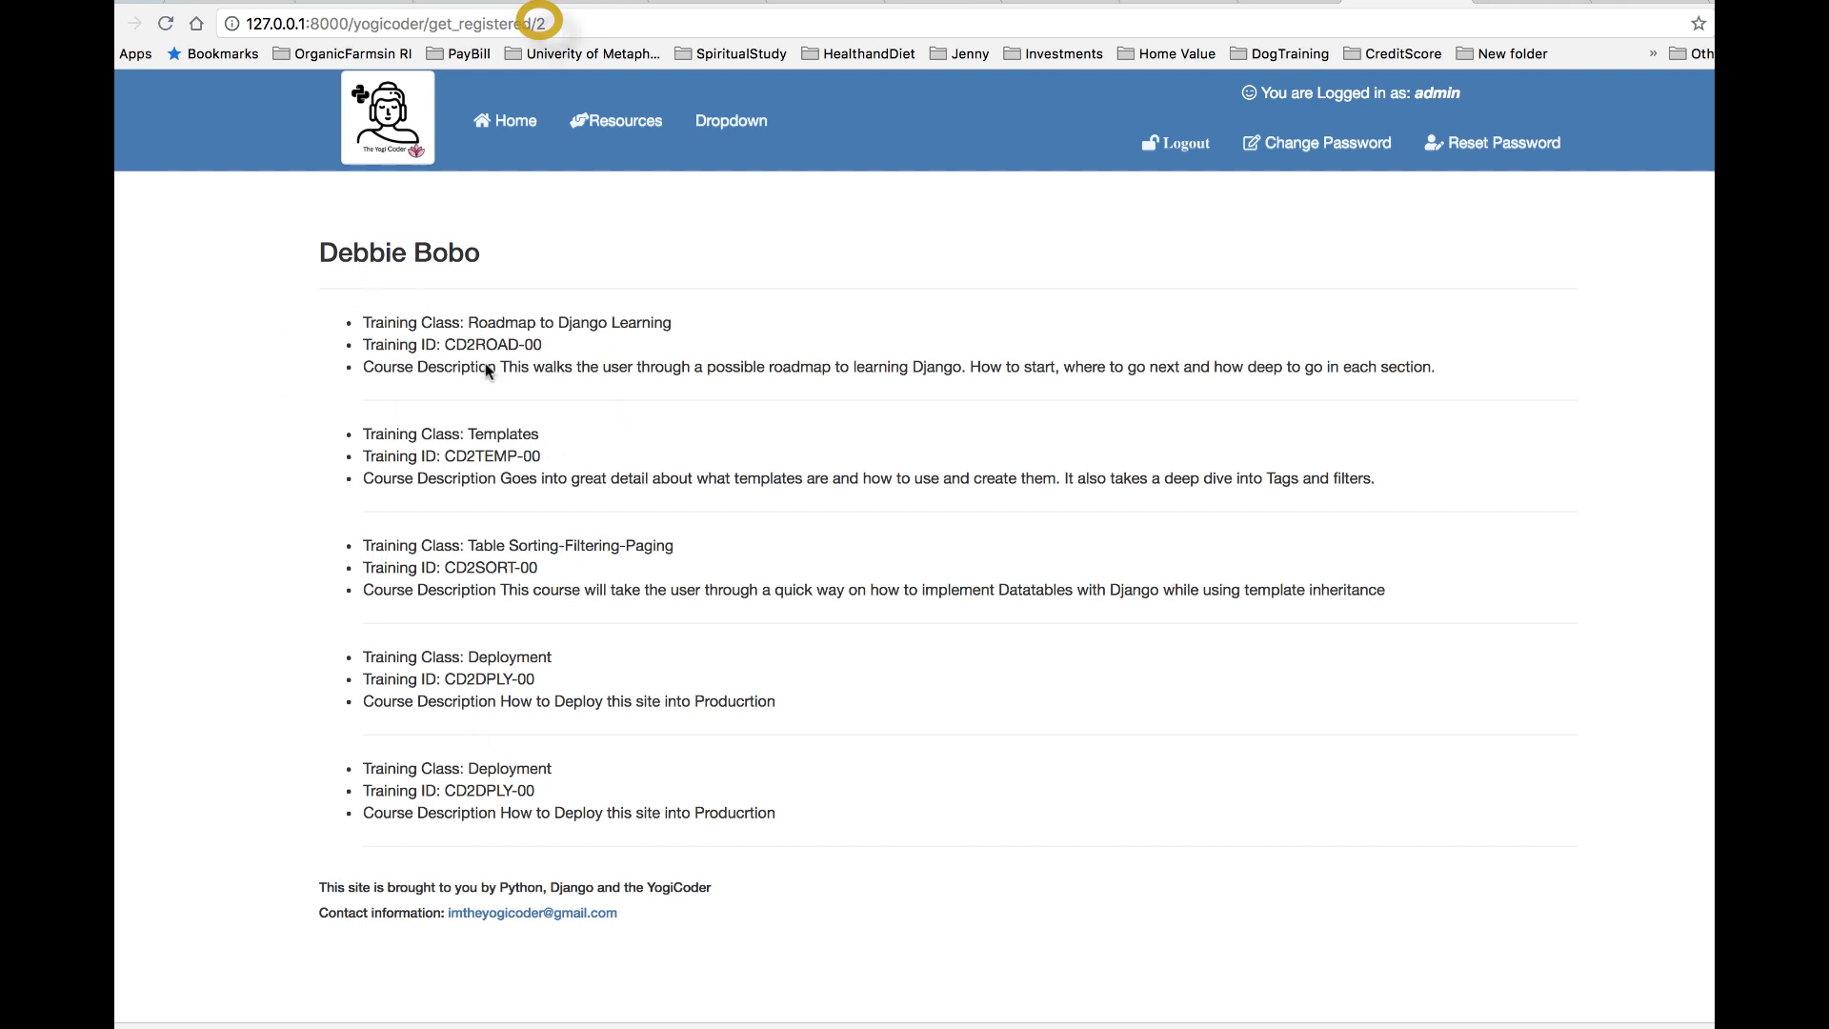
{"action": "mouse_move", "coordinate": [648, 434]}
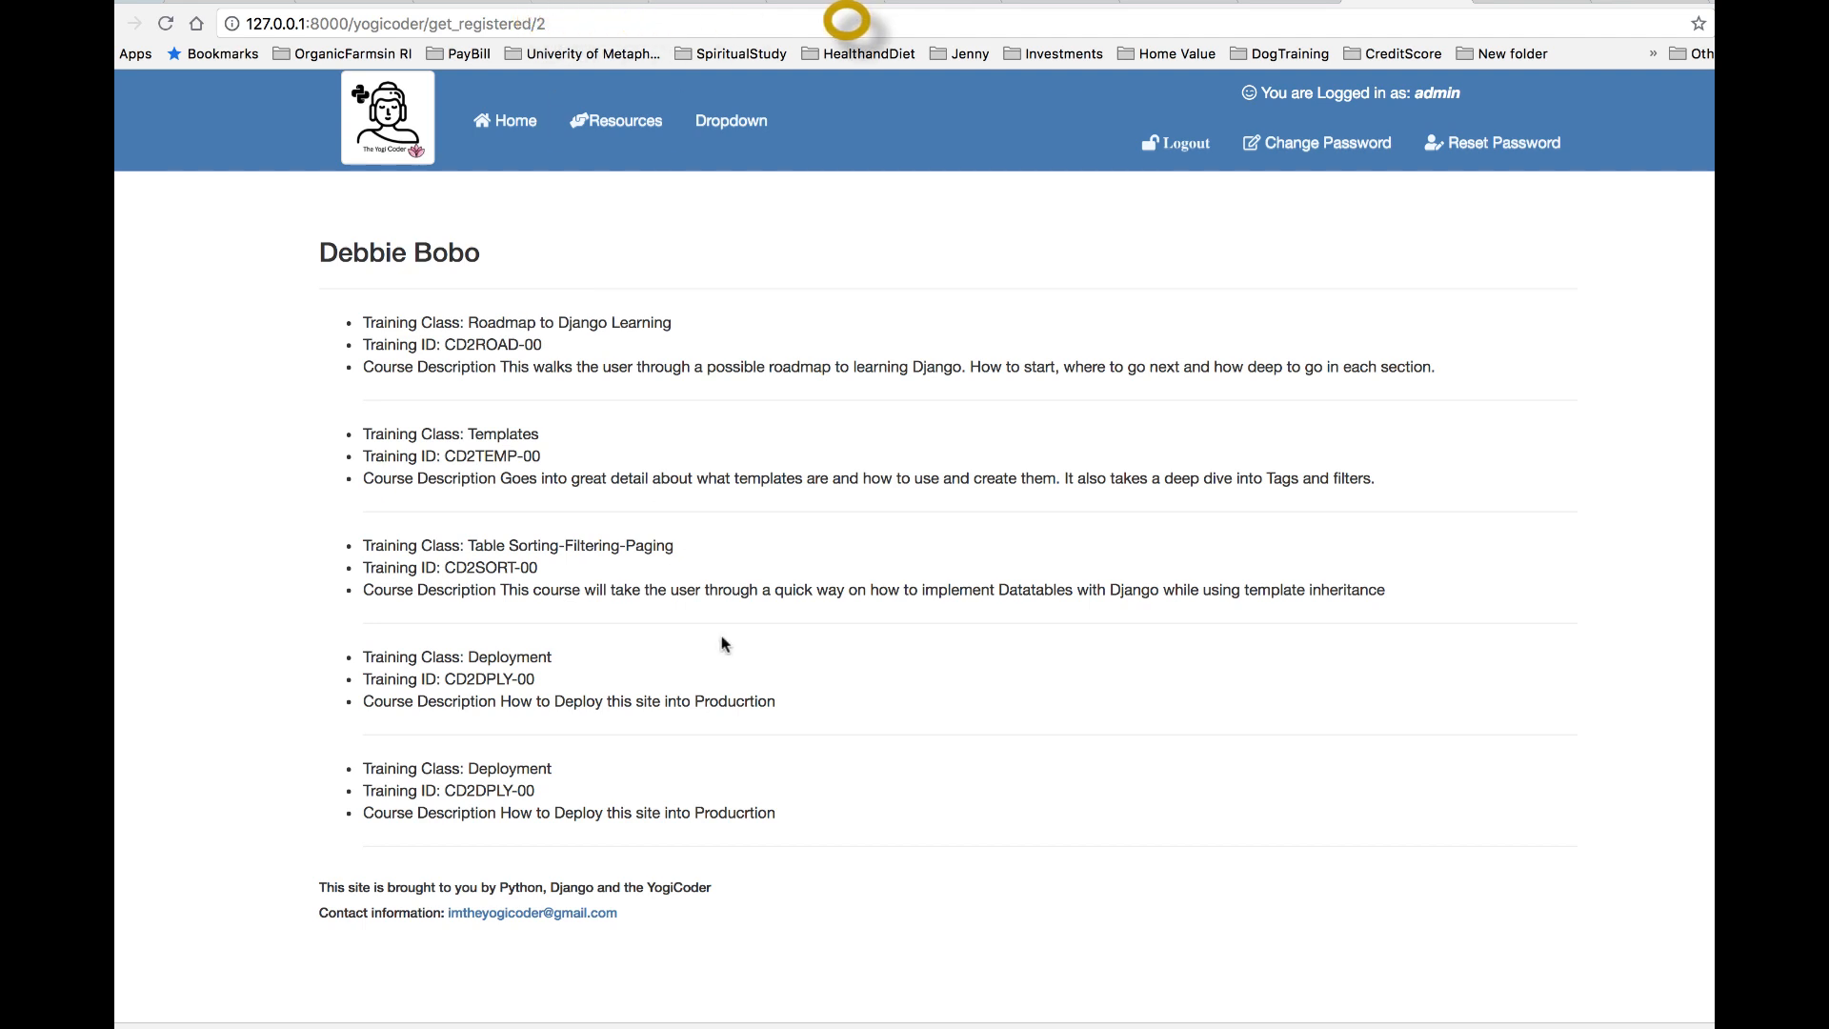
{"action": "mouse_move", "coordinate": [880, 764]}
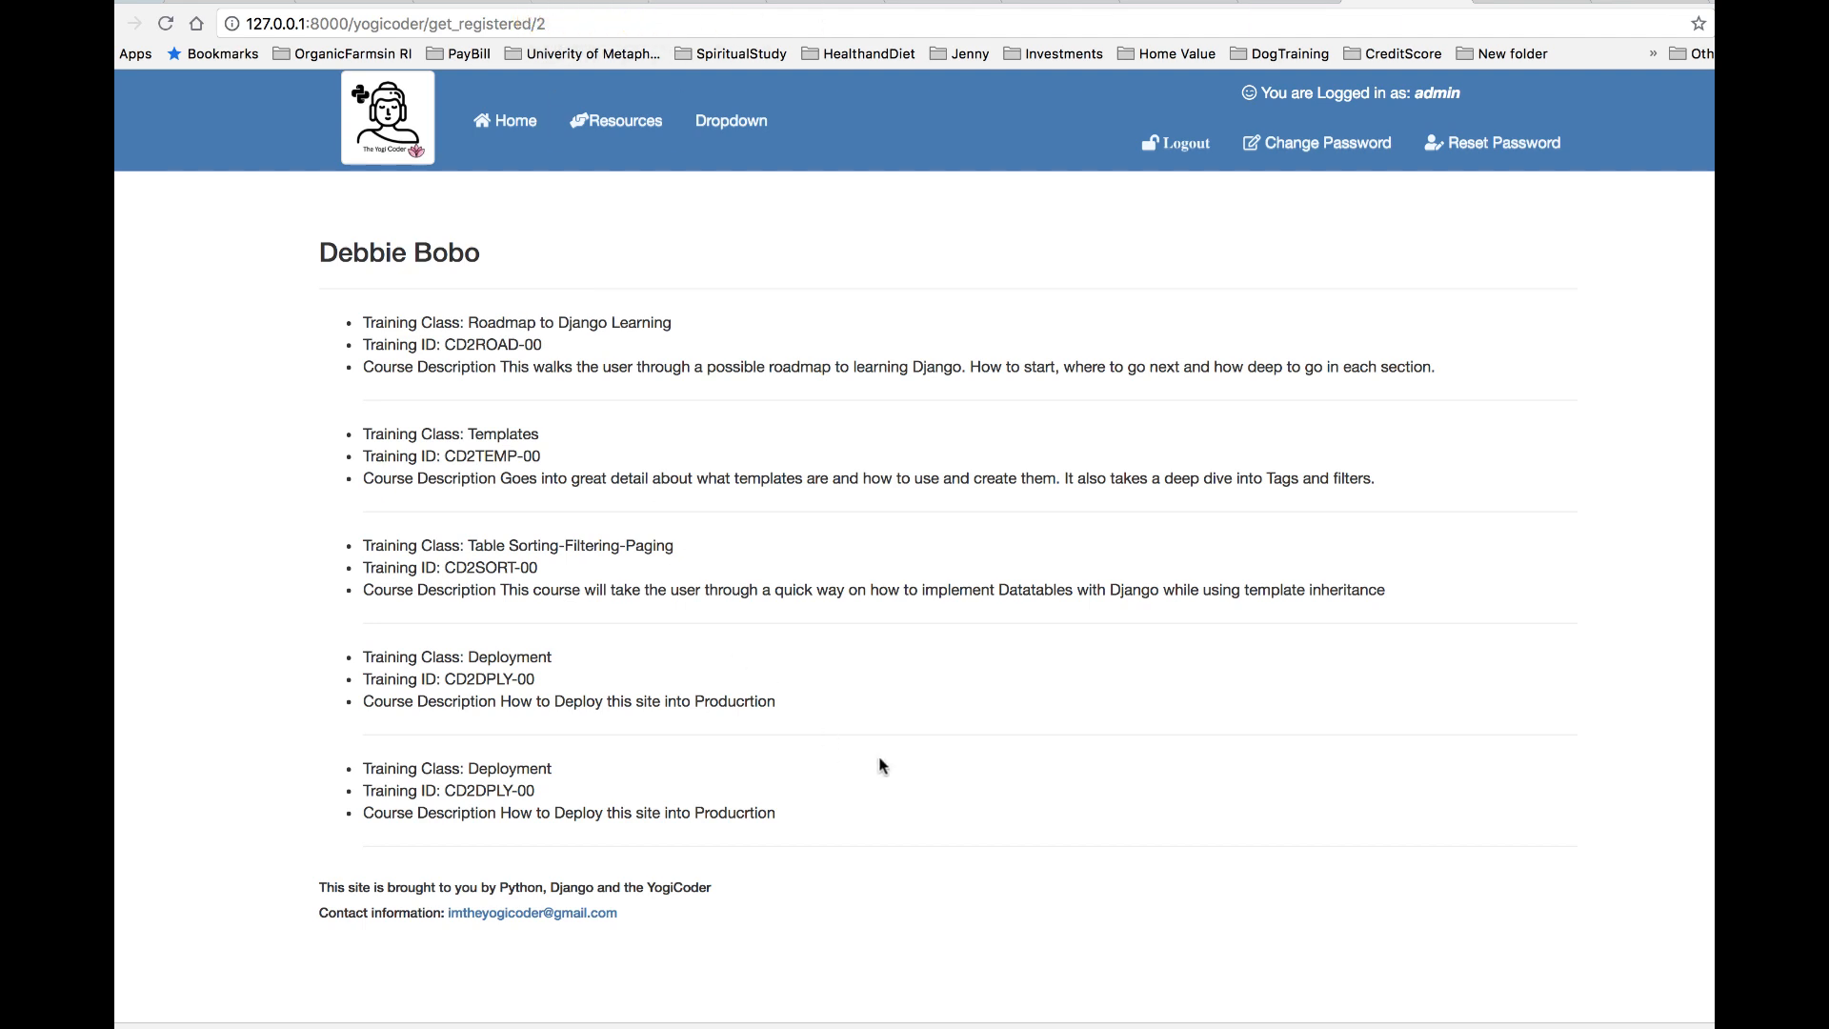